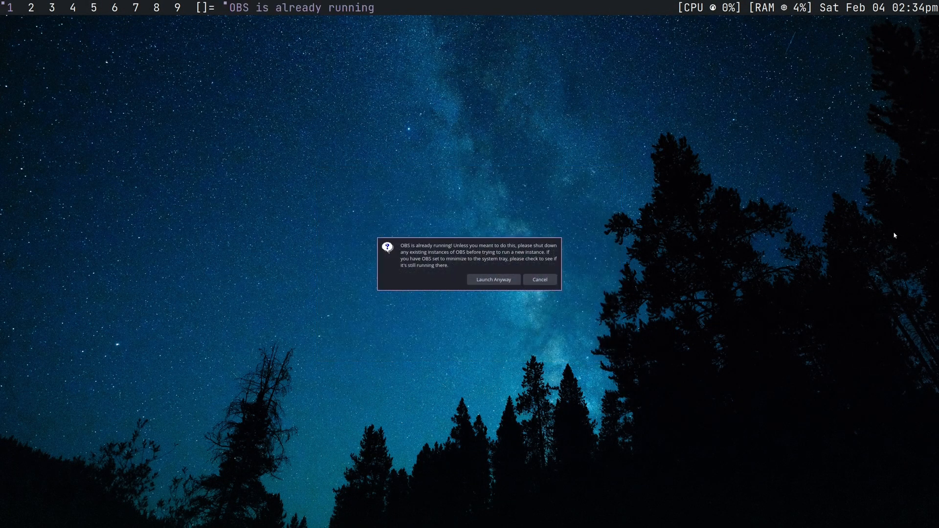
# Cancel the 'OBS is already running' warning and hide the Screen Capture (XSHM) source so the preview goes black.
pyautogui.click(493, 279)
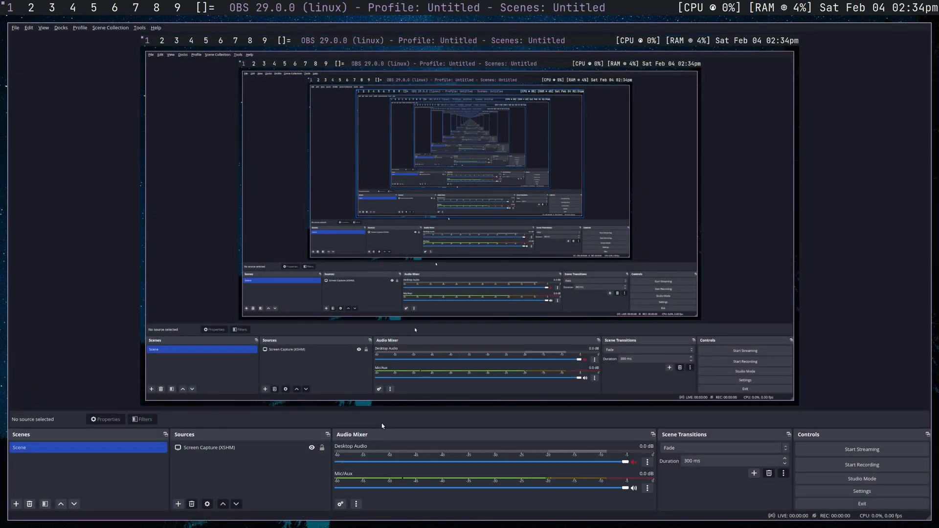
pyautogui.click(209, 447)
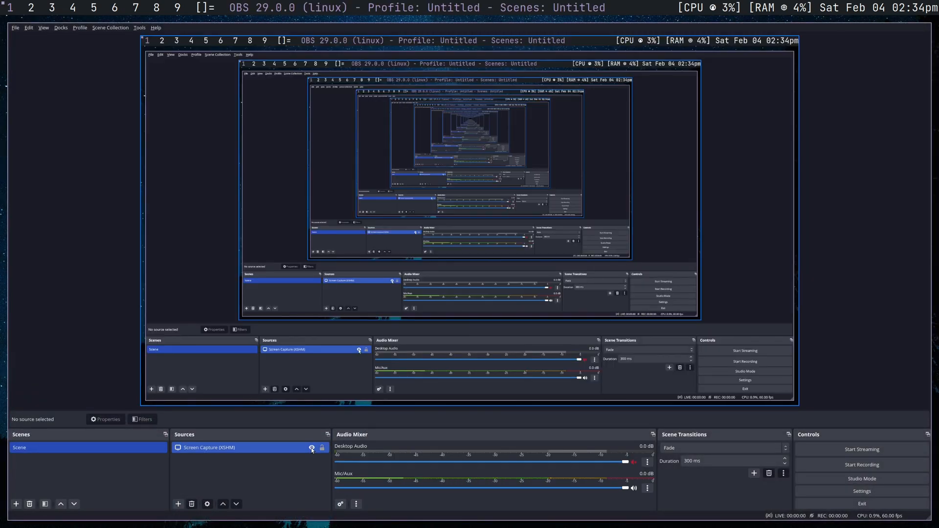
pyautogui.click(311, 449)
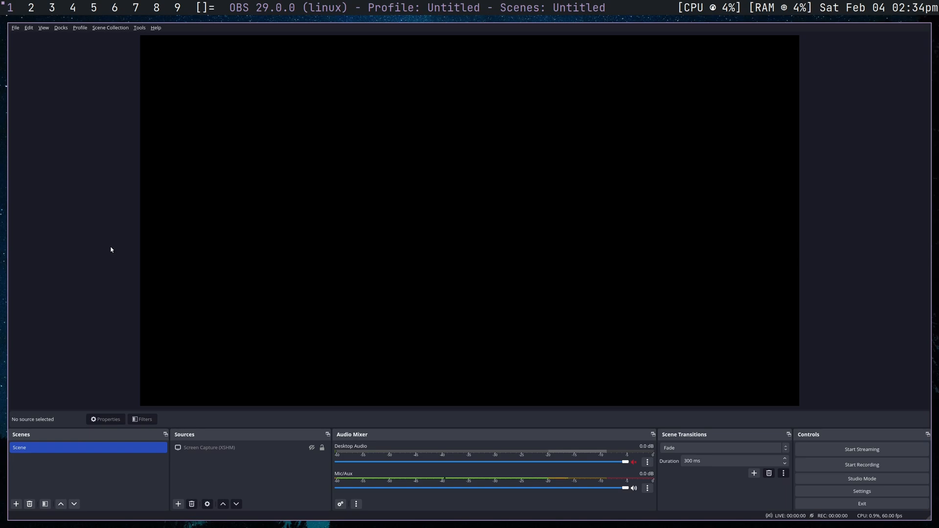
pyautogui.click(249, 212)
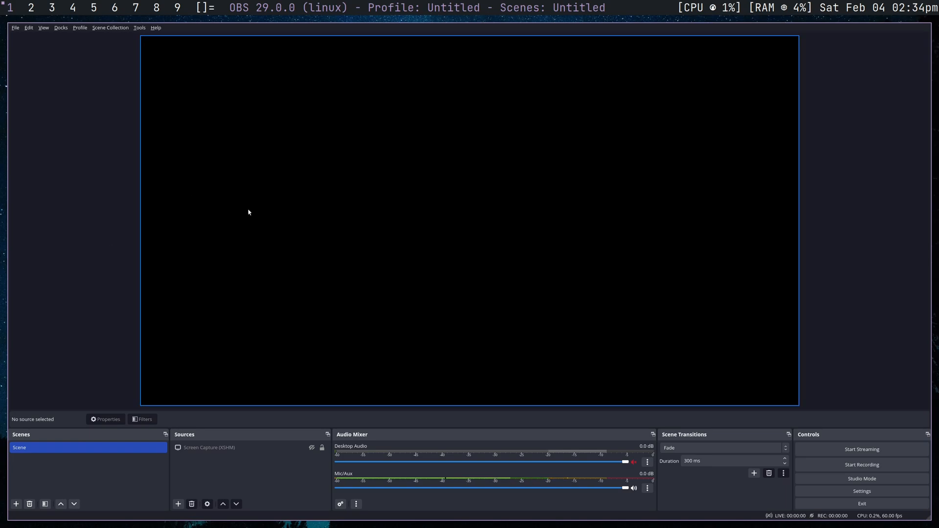
# Review the Advanced recording output: mp4 format, VAAPI H.264 encoder at 25000 Kbps.
pyautogui.click(862, 491)
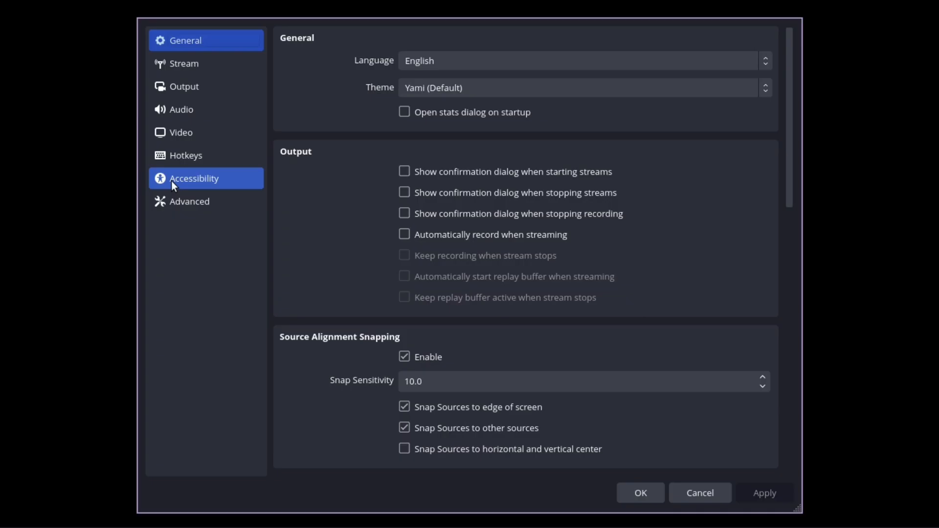
pyautogui.click(184, 86)
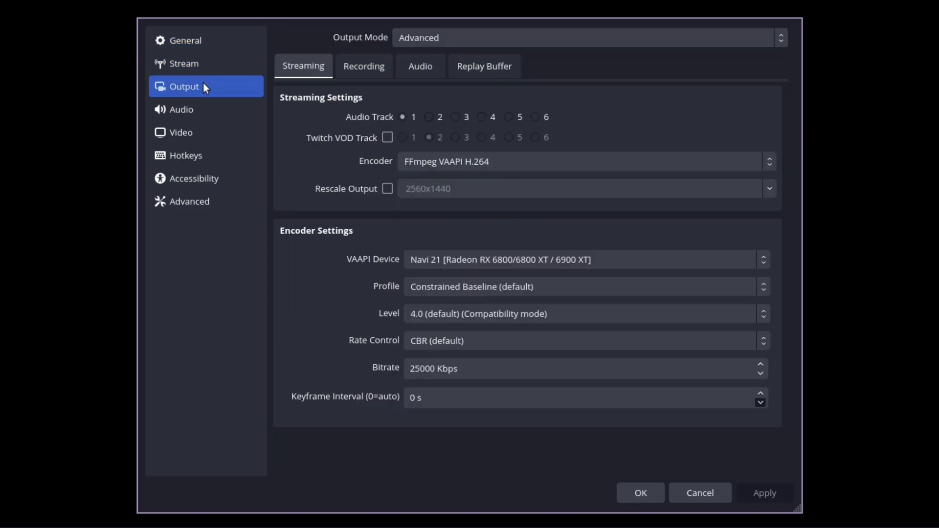
pyautogui.moveTo(363, 66)
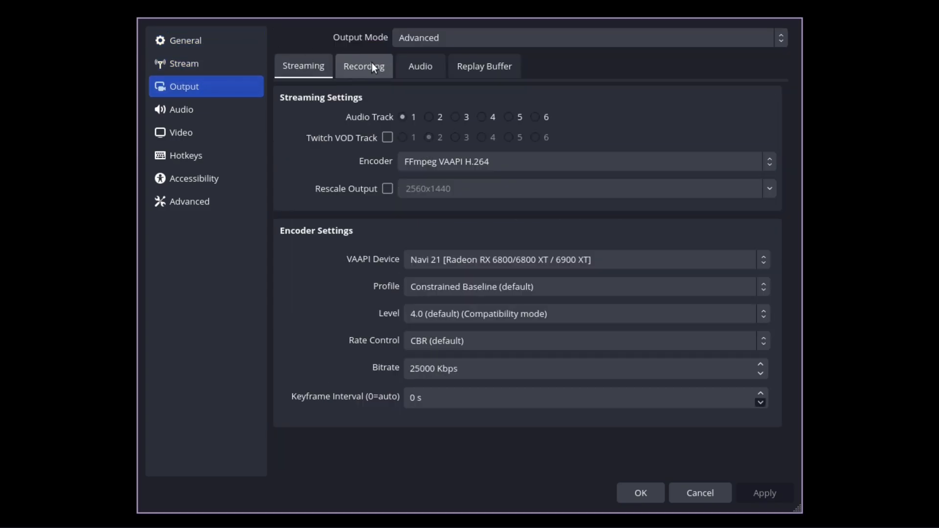
pyautogui.click(363, 66)
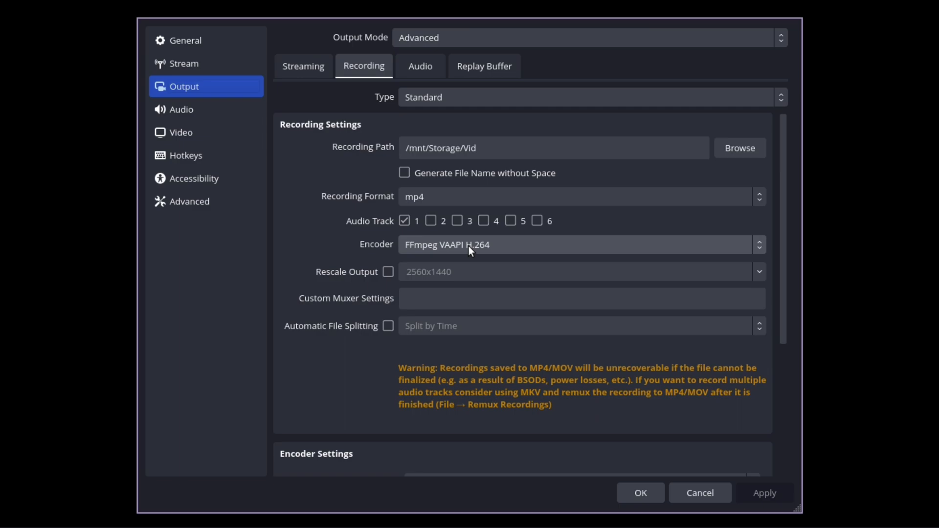
pyautogui.moveTo(373, 188)
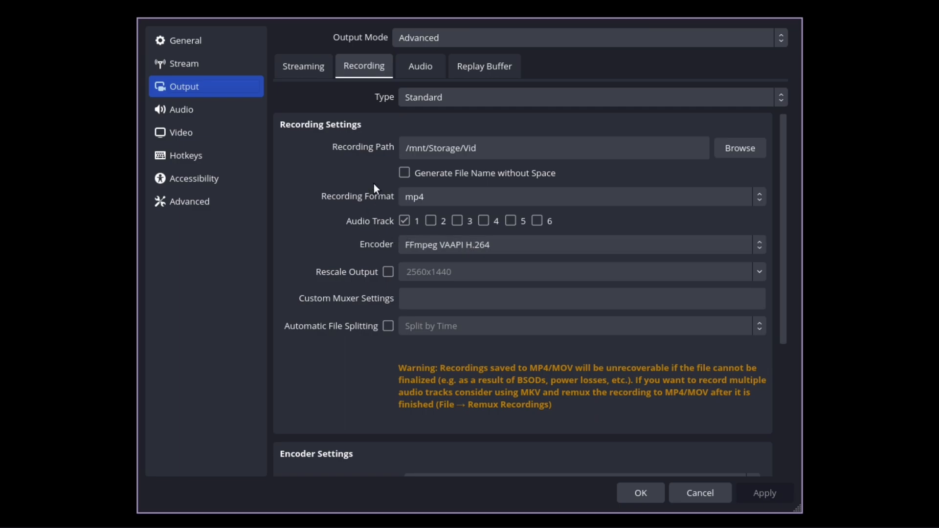
pyautogui.scroll(-3)
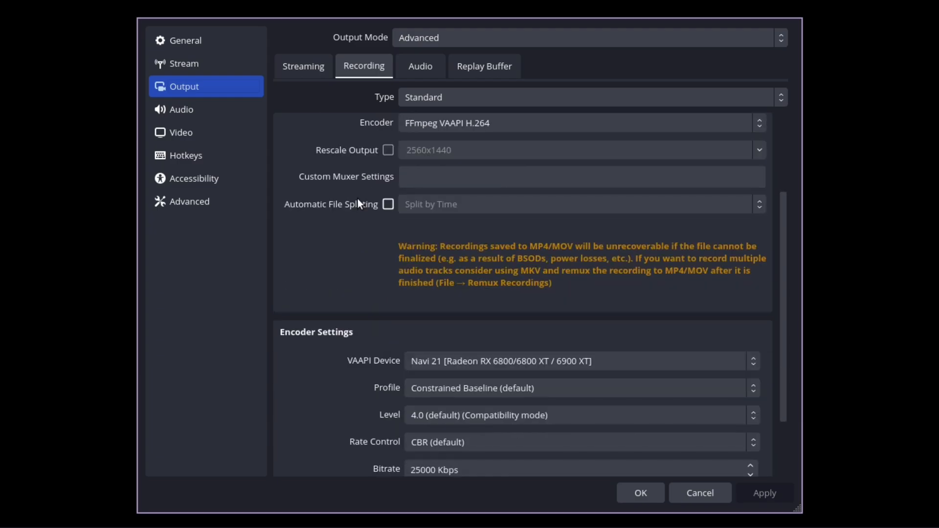
pyautogui.scroll(-3)
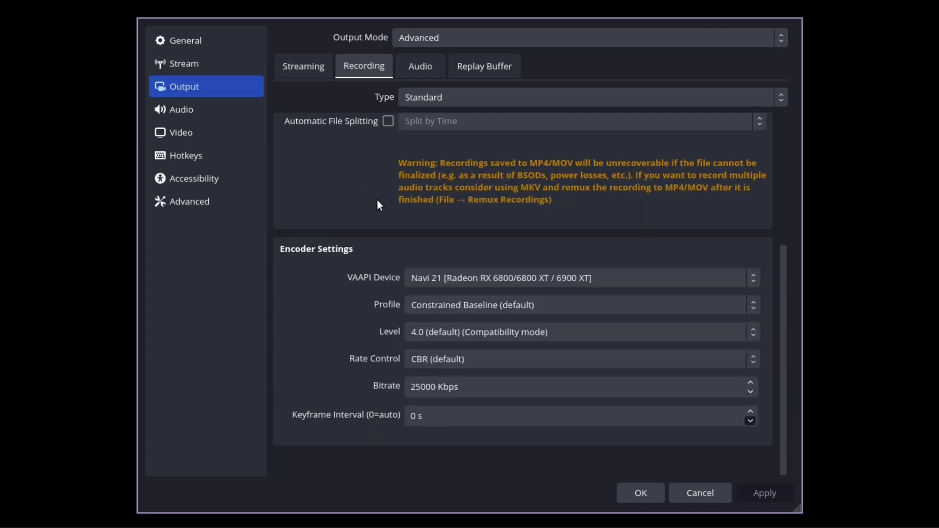
pyautogui.click(575, 278)
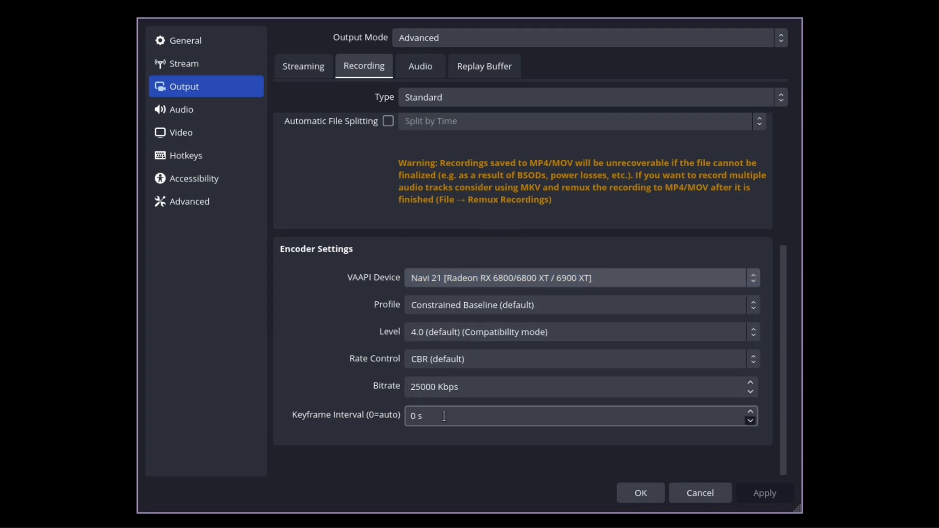
pyautogui.scroll(3)
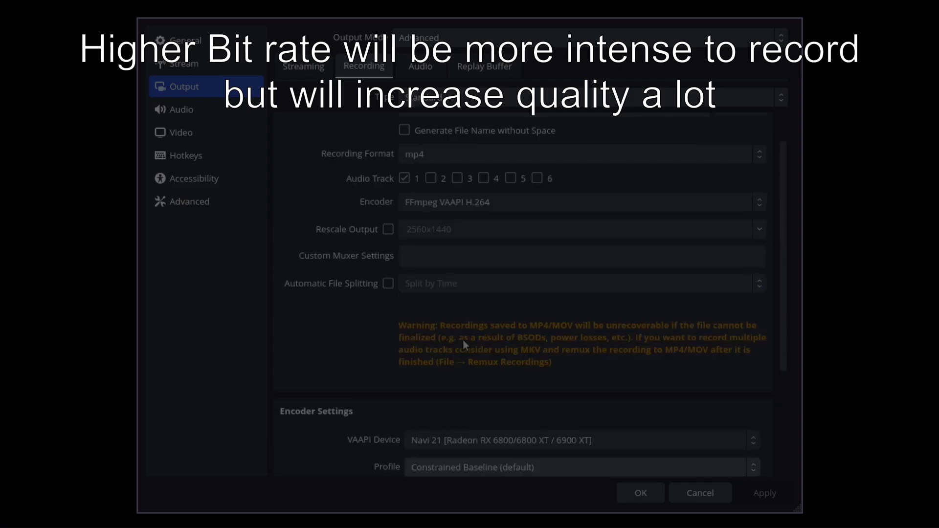
# Look over the audio track bitrates, then land on the global Audio device settings.
pyautogui.click(420, 67)
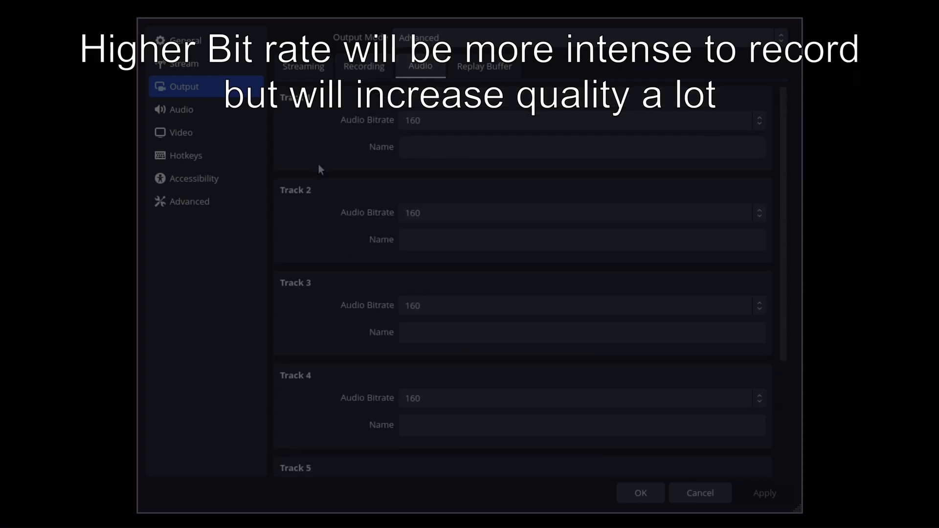
pyautogui.click(181, 109)
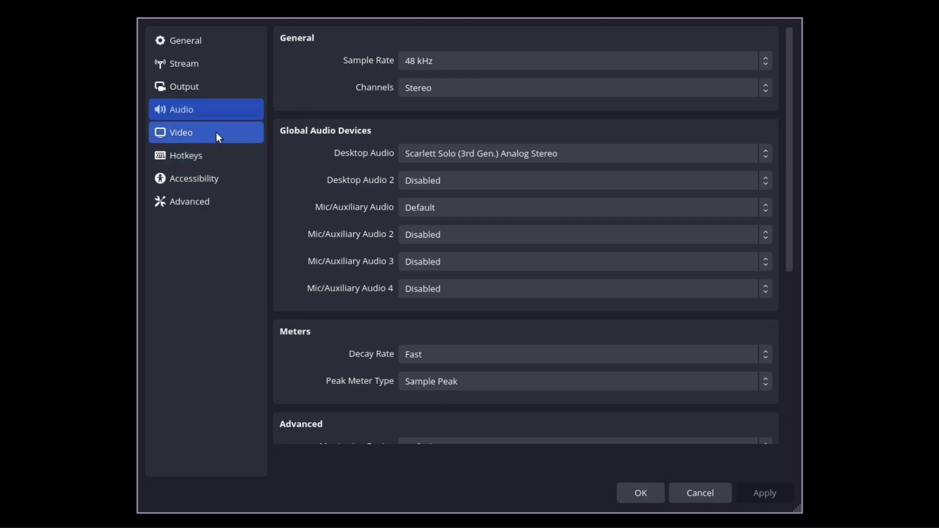
# Check the Video settings showing 2560x1440 base and output resolution at 60 FPS, then return to General.
pyautogui.click(180, 133)
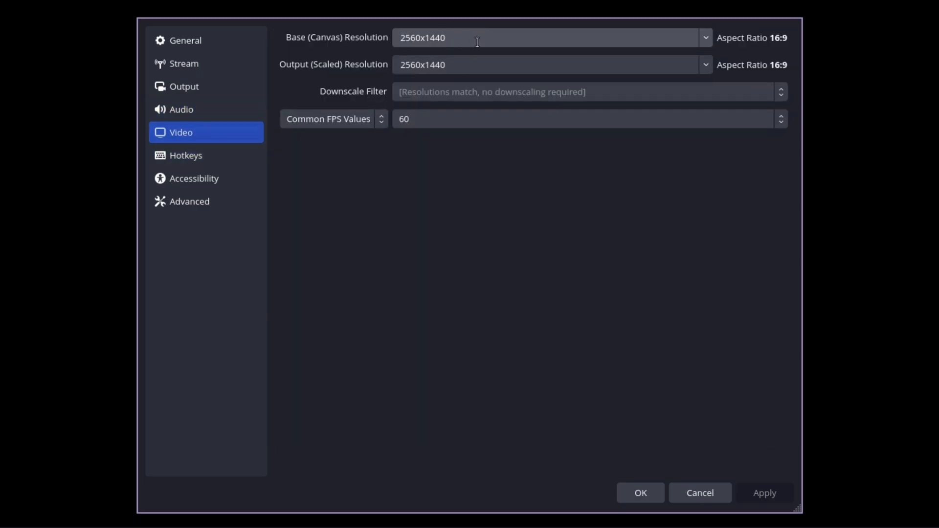
pyautogui.moveTo(386, 49)
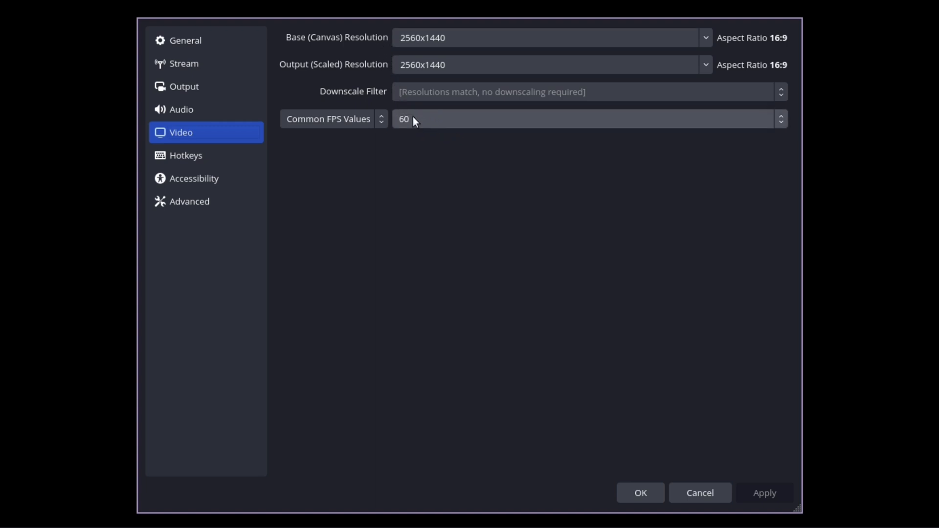
pyautogui.moveTo(346, 53)
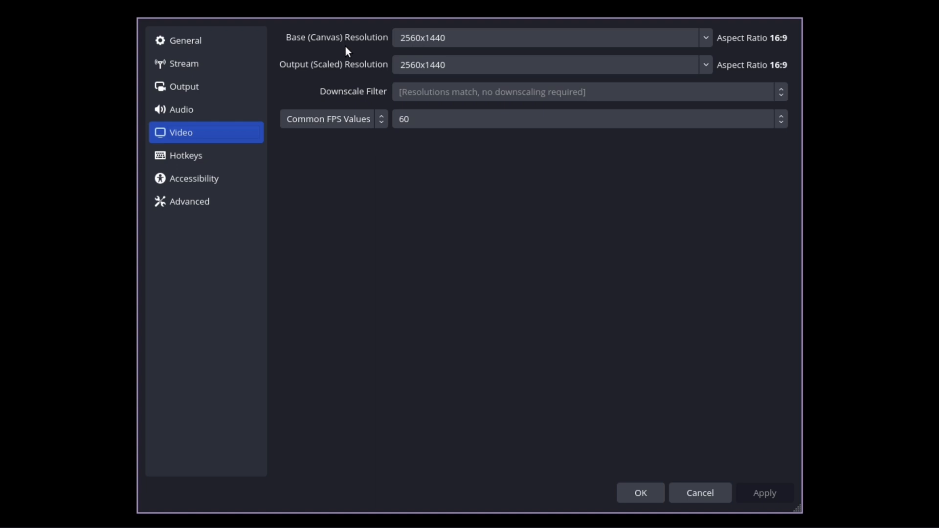
pyautogui.moveTo(207, 155)
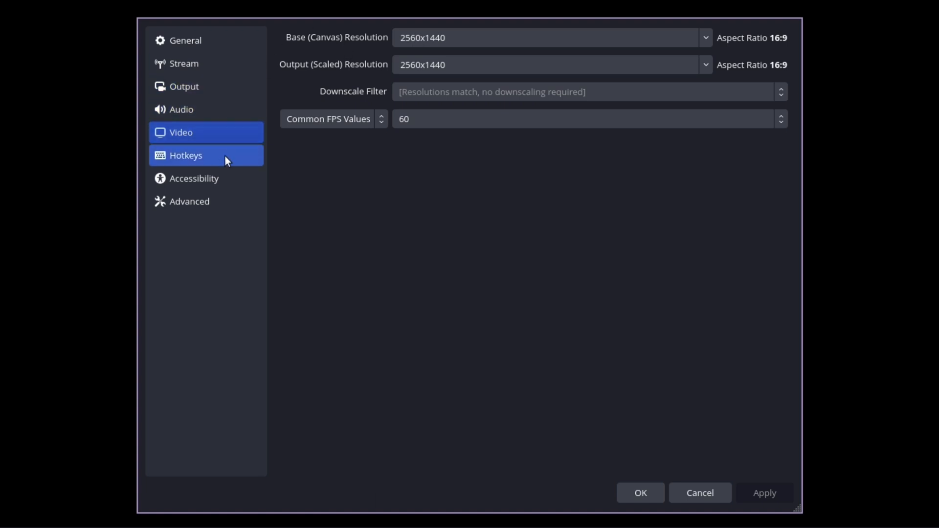
pyautogui.click(185, 40)
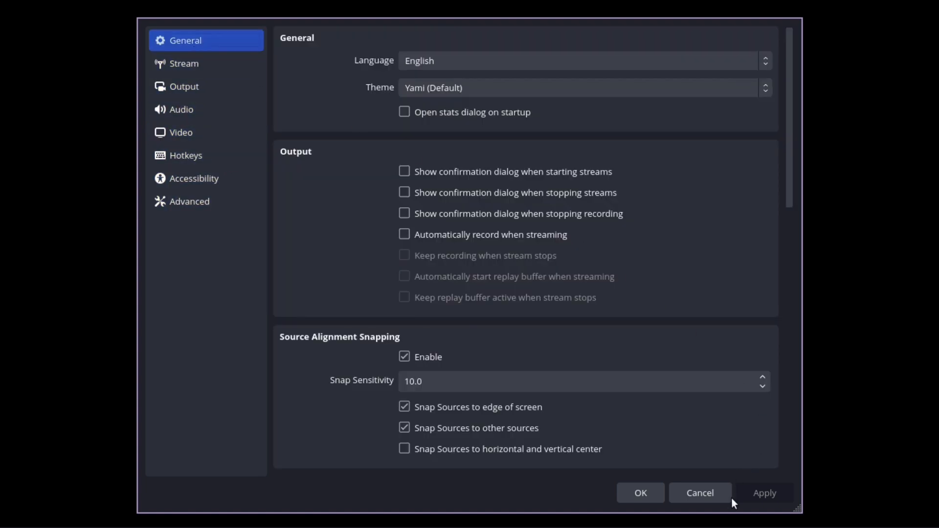
# Close OBS settings unsaved and run eix obs-studio, highlighting the wayland USE flag on 29.0.0-r1.
pyautogui.click(699, 493)
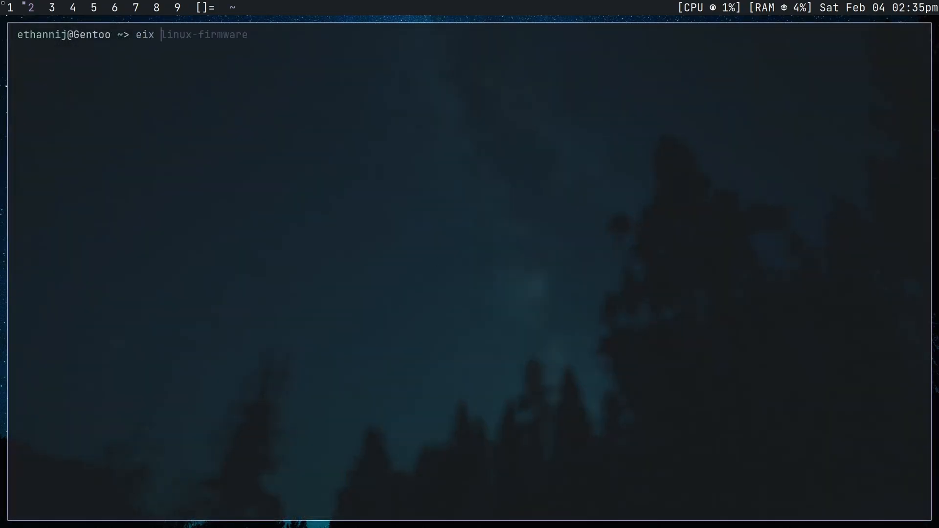
pyautogui.write(' obs-studio')
pyautogui.press('Return')
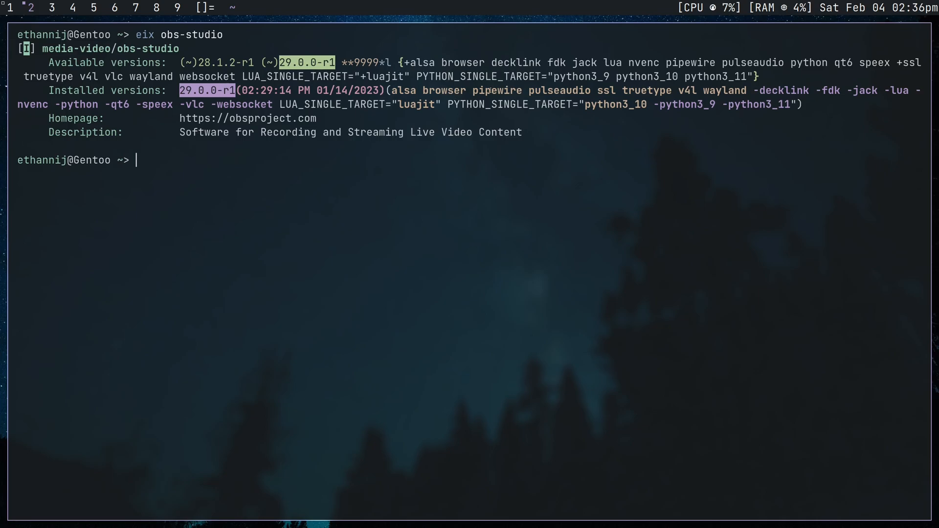
pyautogui.doubleClick(444, 90)
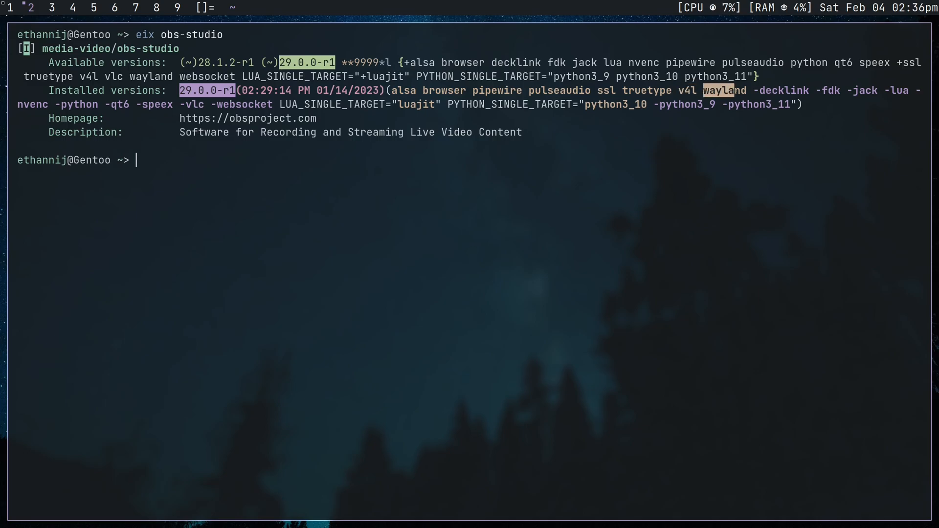
pyautogui.moveTo(720, 115)
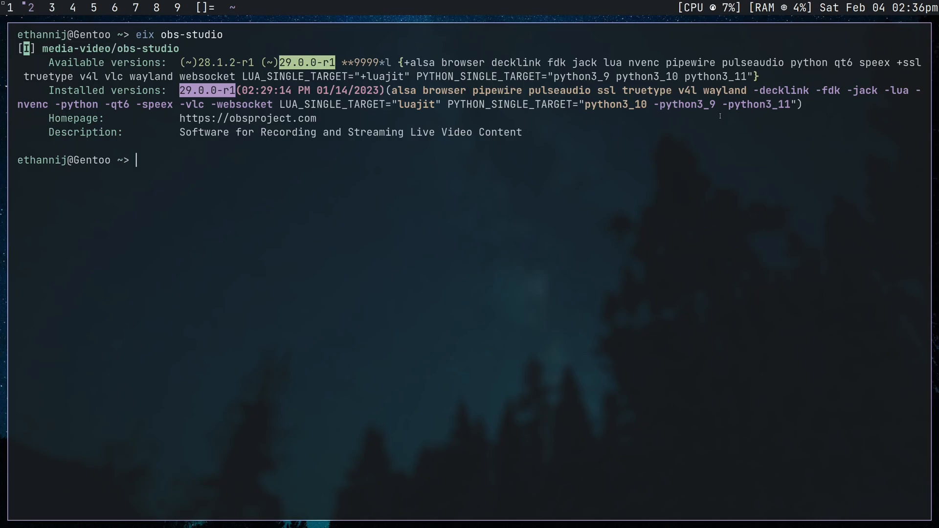
# Run eix vlc to see vlc 3.0.18's USE flags, then eix mpv listing its 17 matching packages.
pyautogui.write('eix vlc')
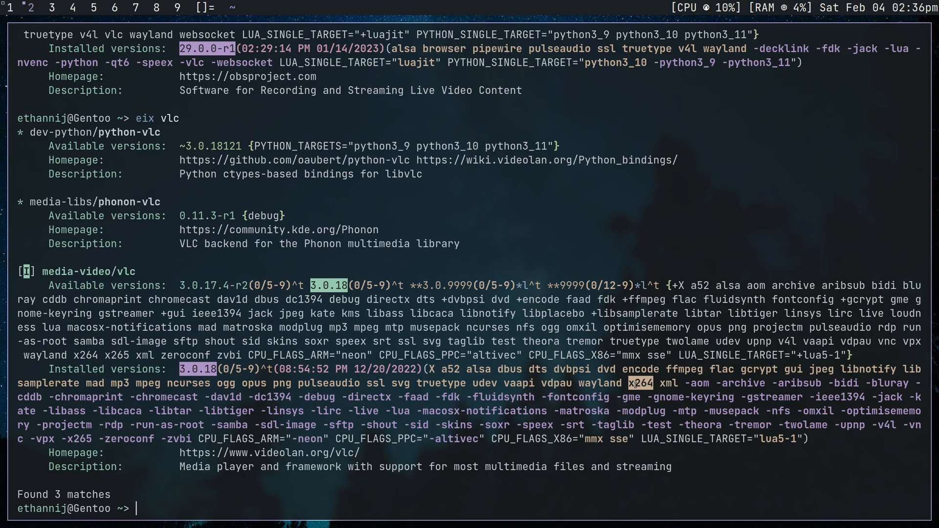
pyautogui.press('Return')
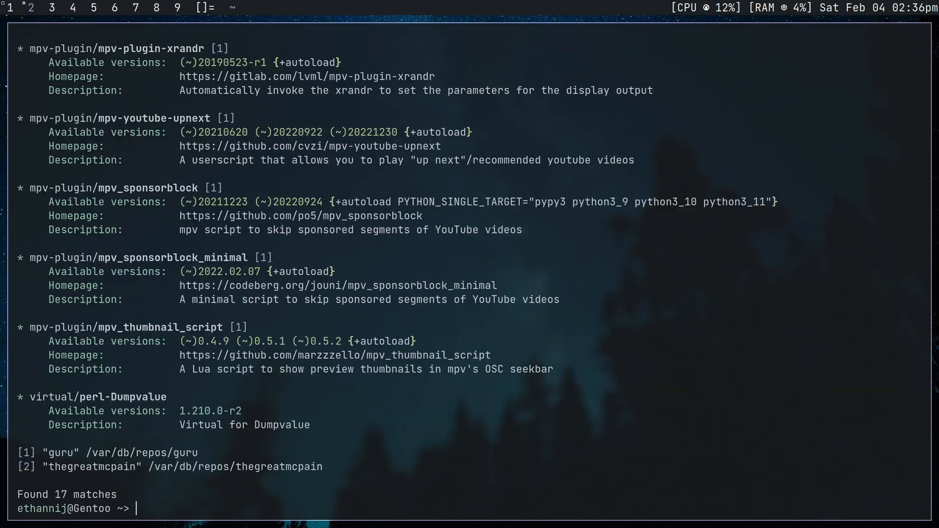
pyautogui.scroll(3)
pyautogui.write('e')
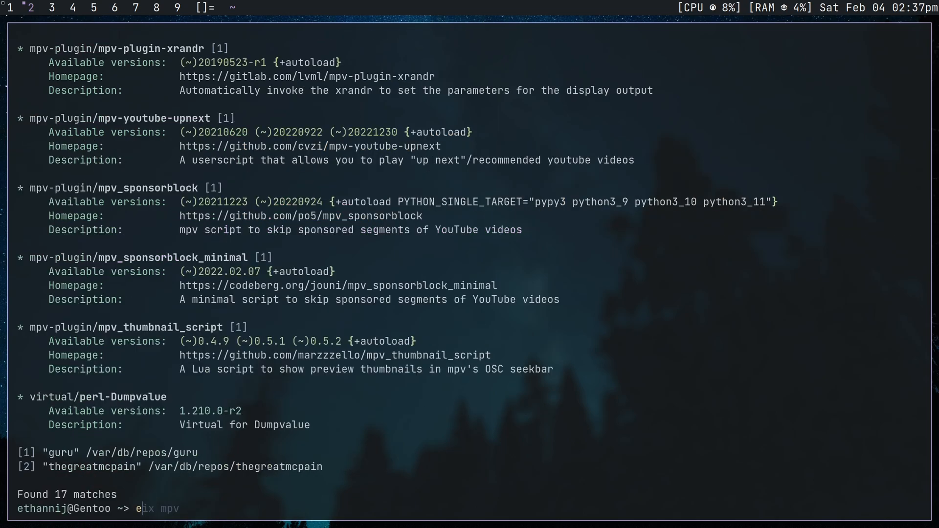
# Run eix ffmpeg and eix audacity to review their USE flags, then launch jamesdsp.
pyautogui.write('ffmpeg')
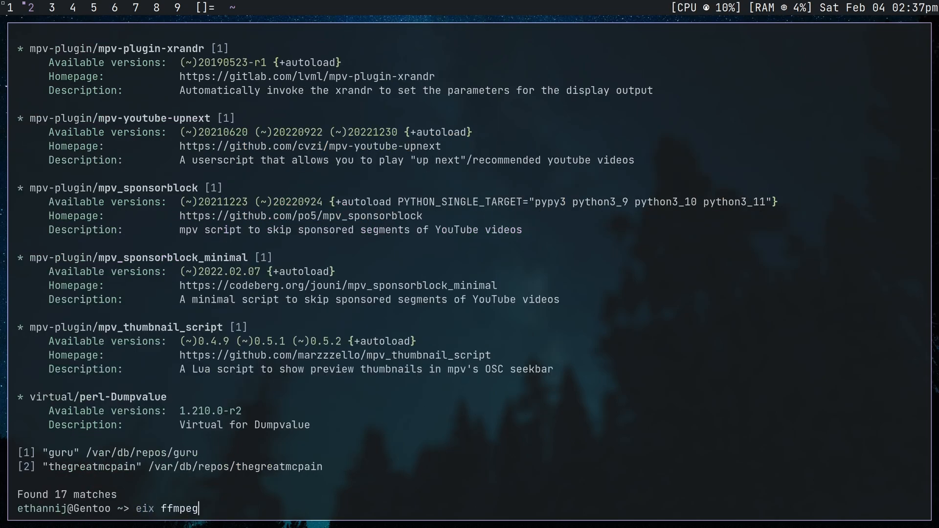
pyautogui.press('Return')
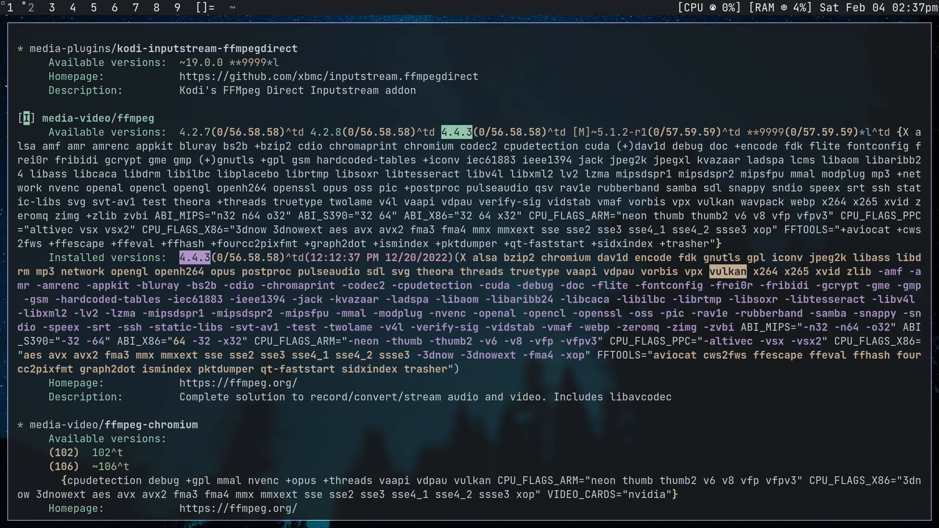
pyautogui.scroll(3)
pyautogui.write('eix audacity')
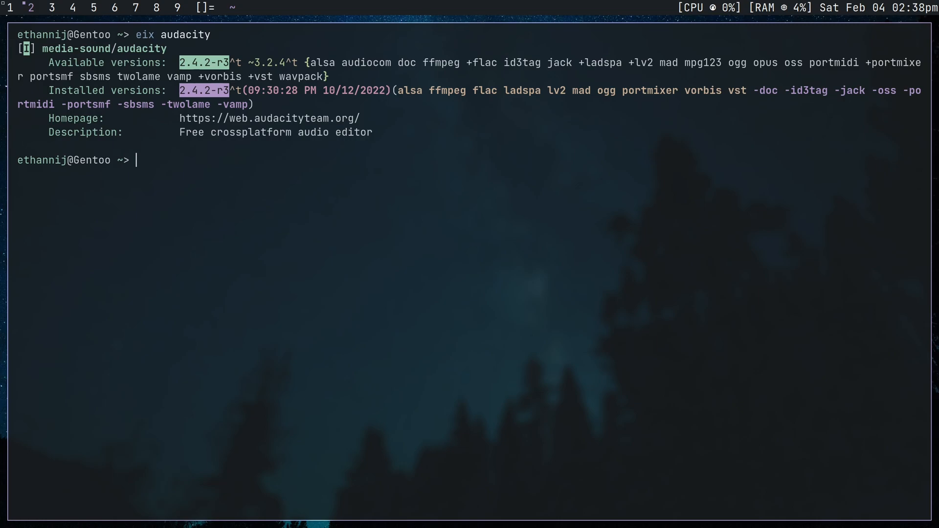
pyautogui.write('jamesdsp')
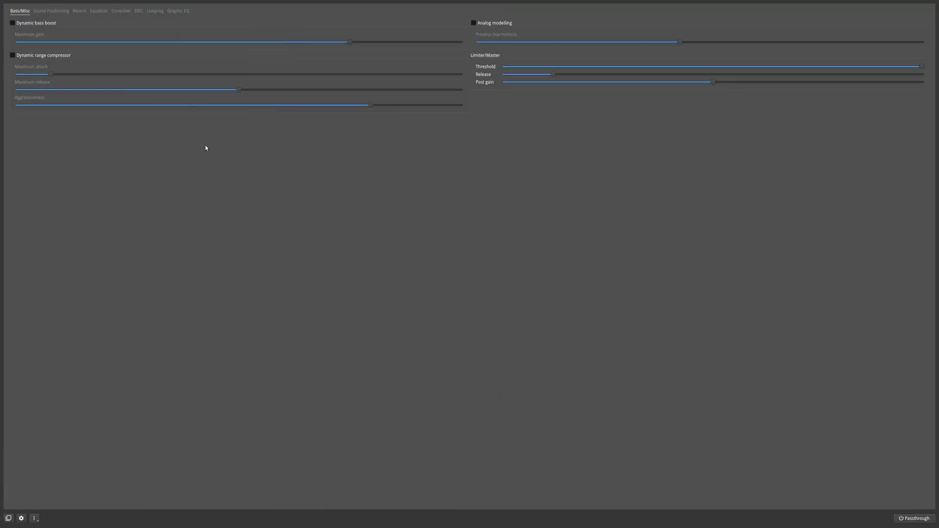
pyautogui.moveTo(178, 134)
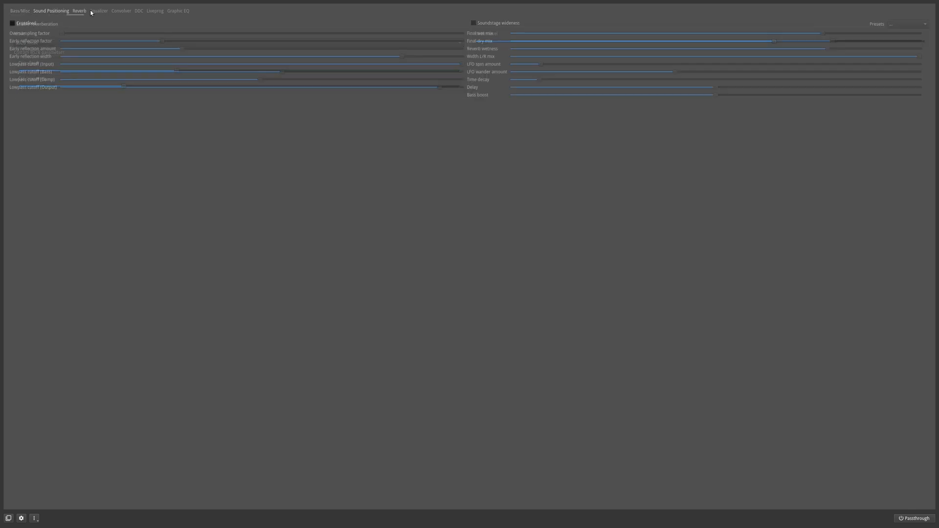
# Search the Graphic EQ AutoEQ database for 'dt 990 250 OHM' and cancel without applying.
pyautogui.click(177, 10)
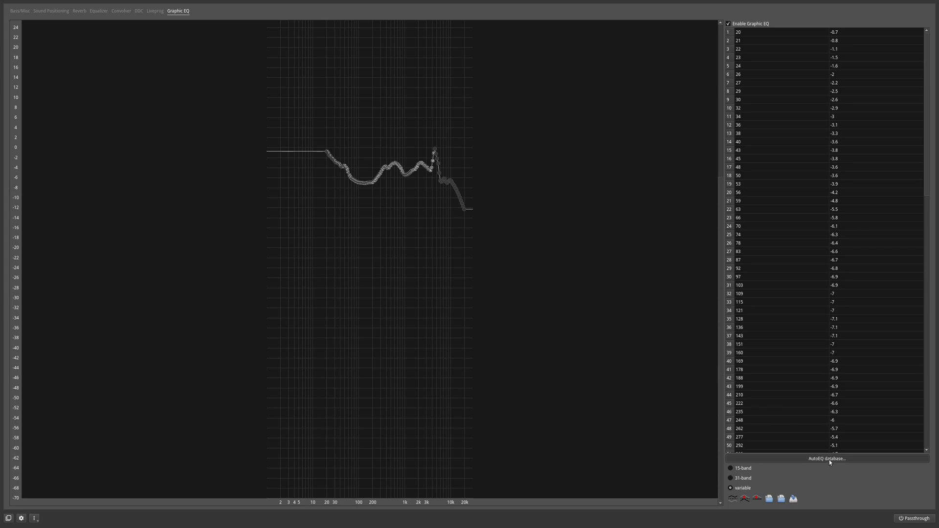
pyautogui.click(828, 459)
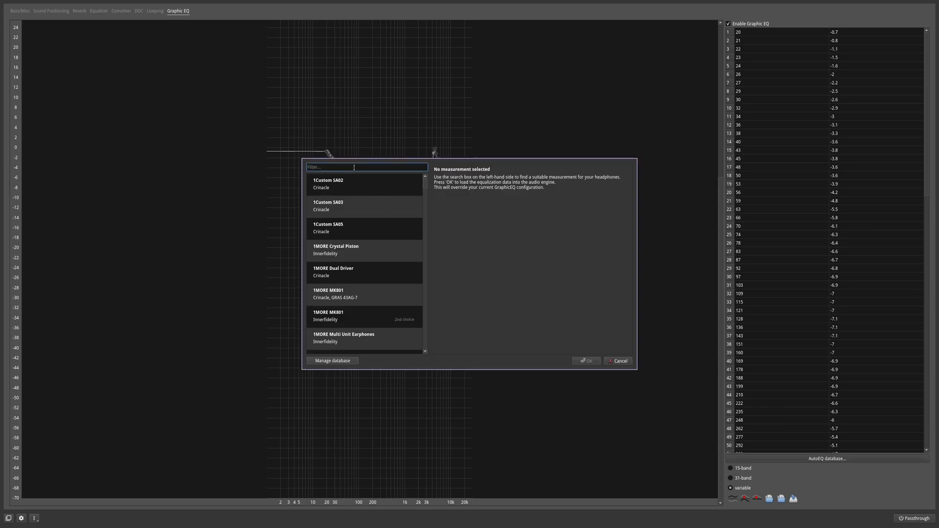
pyautogui.write('d')
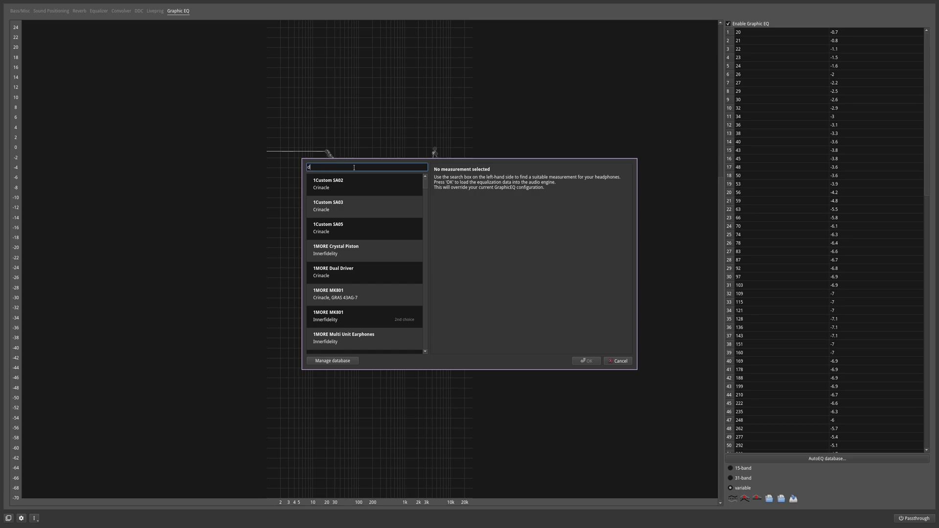
pyautogui.write('t 990')
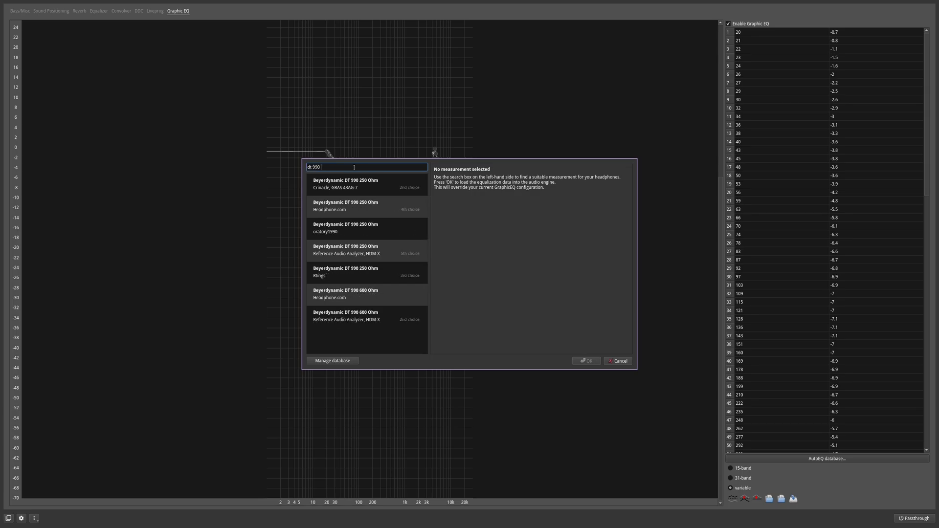
pyautogui.write('250 O')
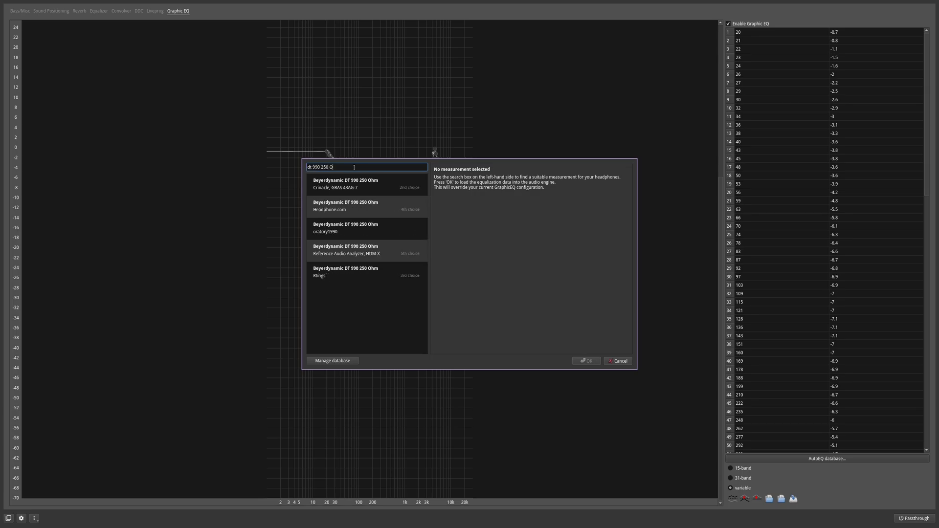
pyautogui.write('HM')
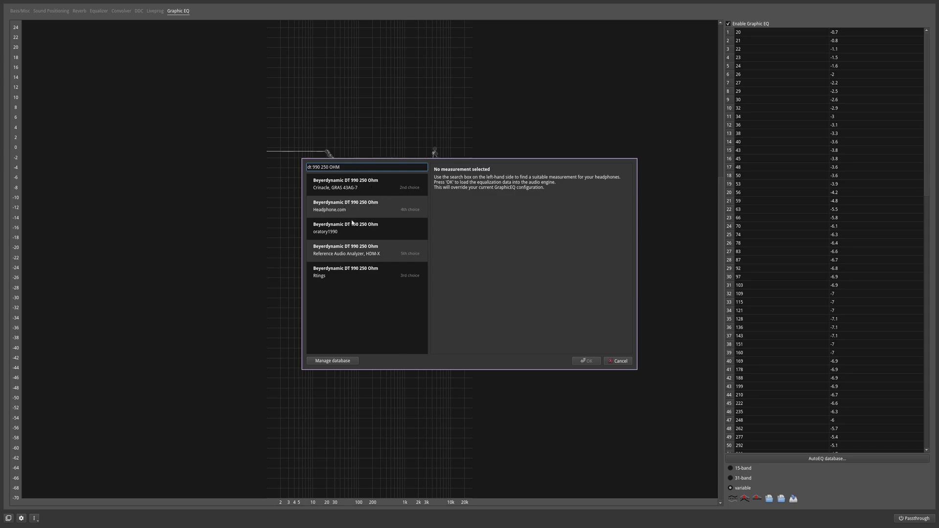
pyautogui.moveTo(360, 191)
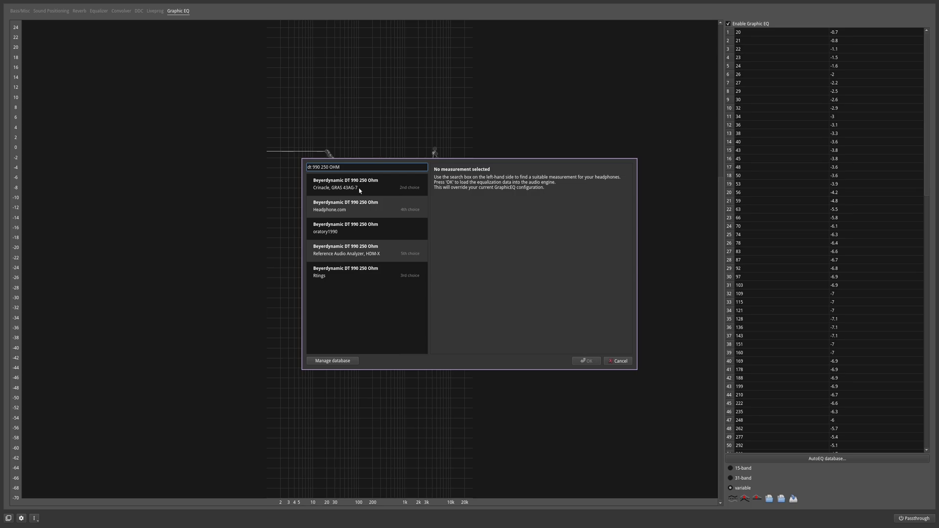
pyautogui.moveTo(338, 237)
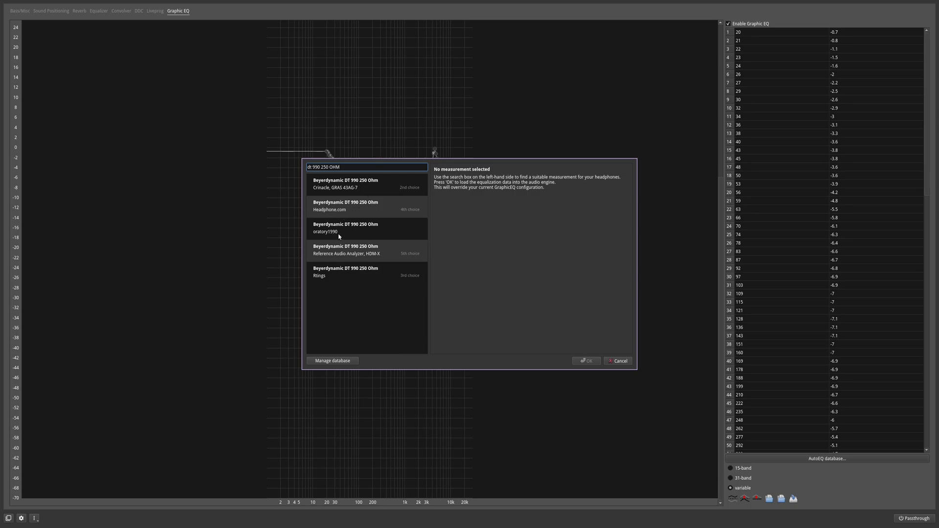
pyautogui.moveTo(354, 187)
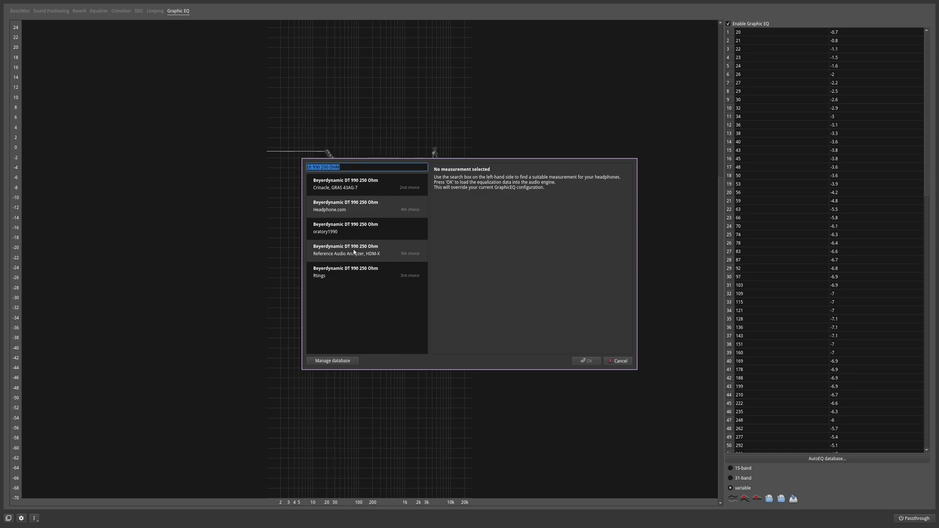
pyautogui.click(617, 361)
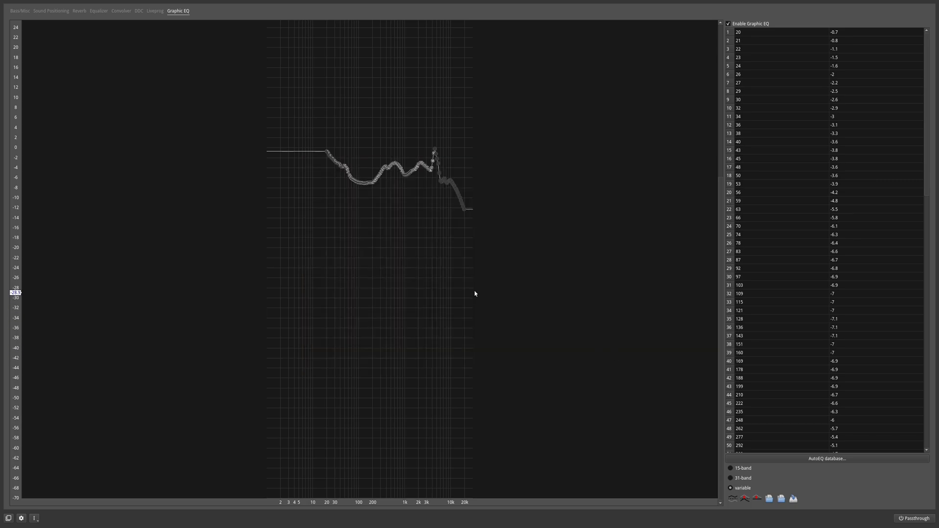
pyautogui.moveTo(528, 288)
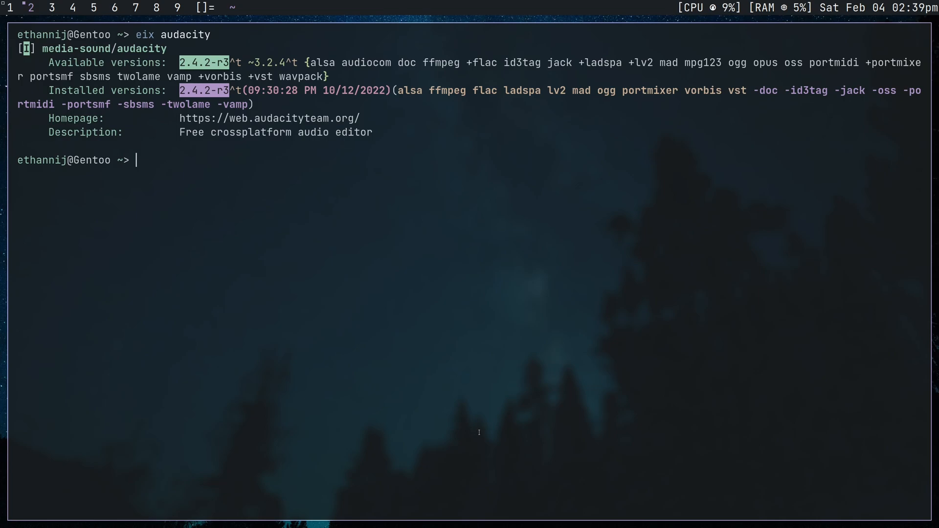
pyautogui.moveTo(410, 258)
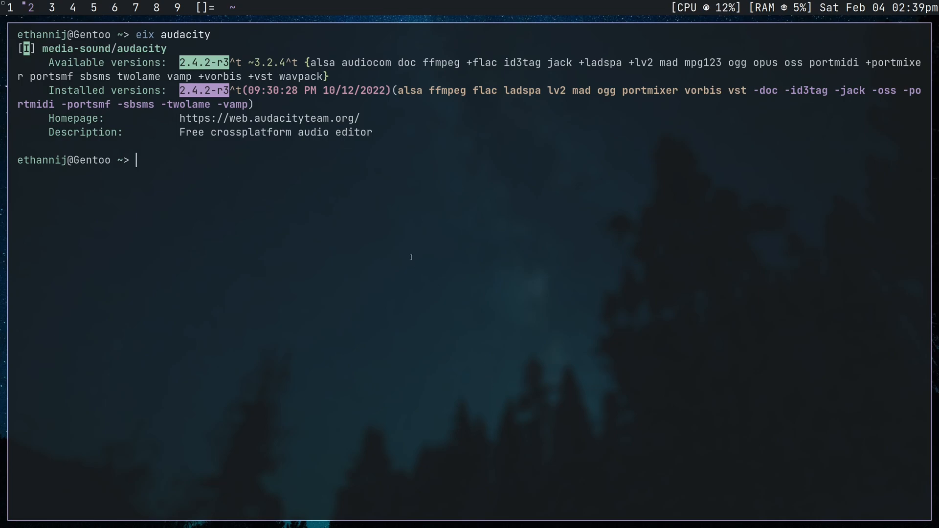
# Run eix kdenlive to see kdenlive 22.12.1-r1's USE flags, then start Kdenlive.
pyautogui.write('eix kdenlive')
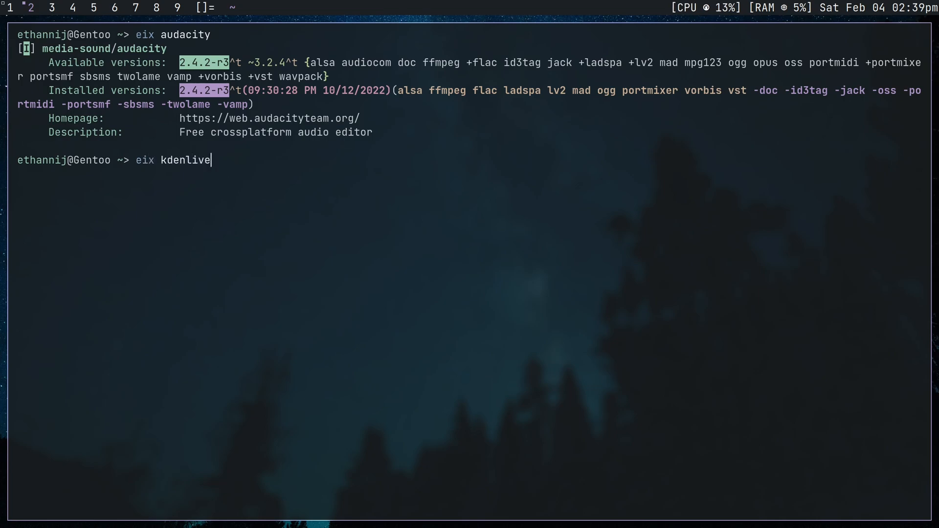
pyautogui.press('Return')
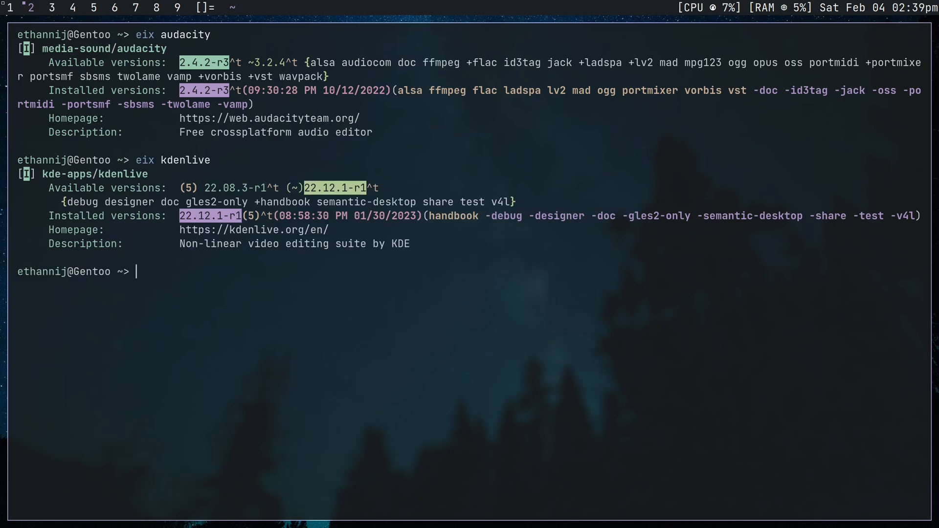
pyautogui.write('k')
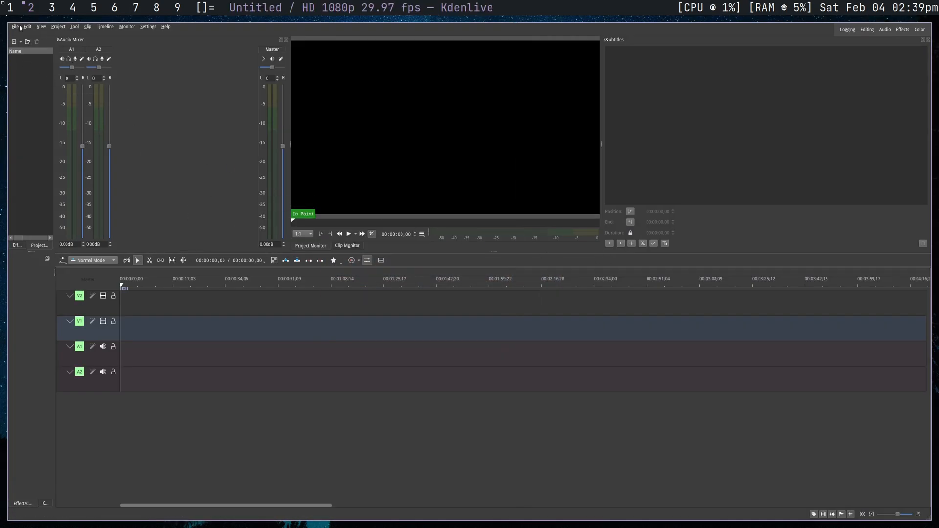
# Browse the Project and Settings menus, cancel the Add Clip or Folder browser, and reopen the Project menu.
pyautogui.click(59, 27)
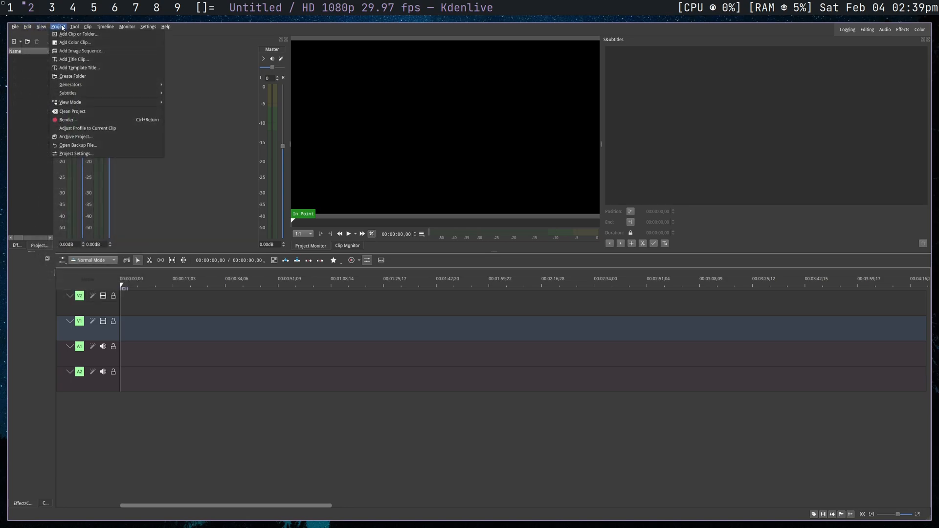
pyautogui.click(147, 27)
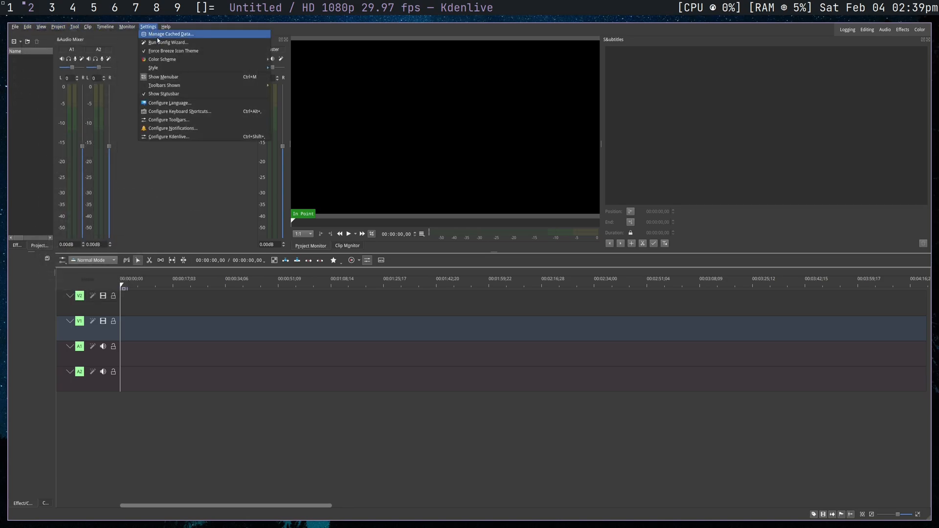
pyautogui.moveTo(211, 40)
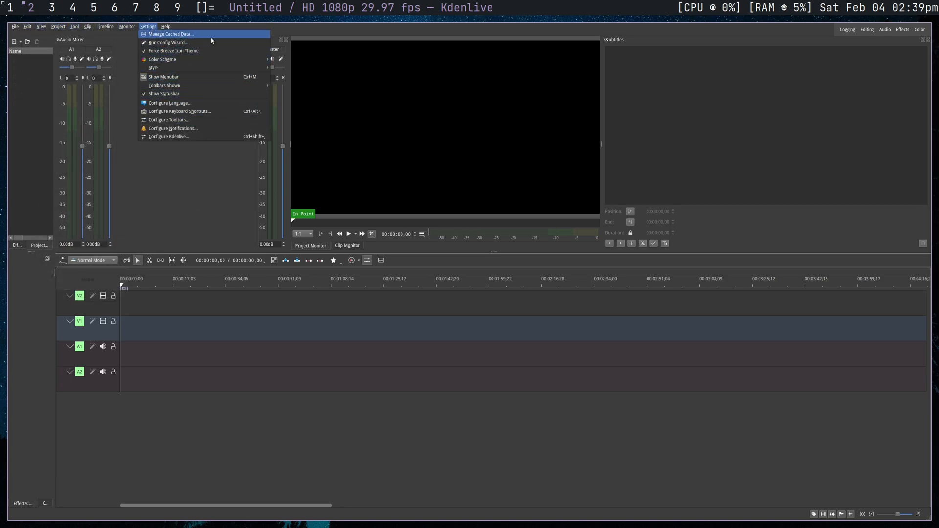
pyautogui.moveTo(136, 34)
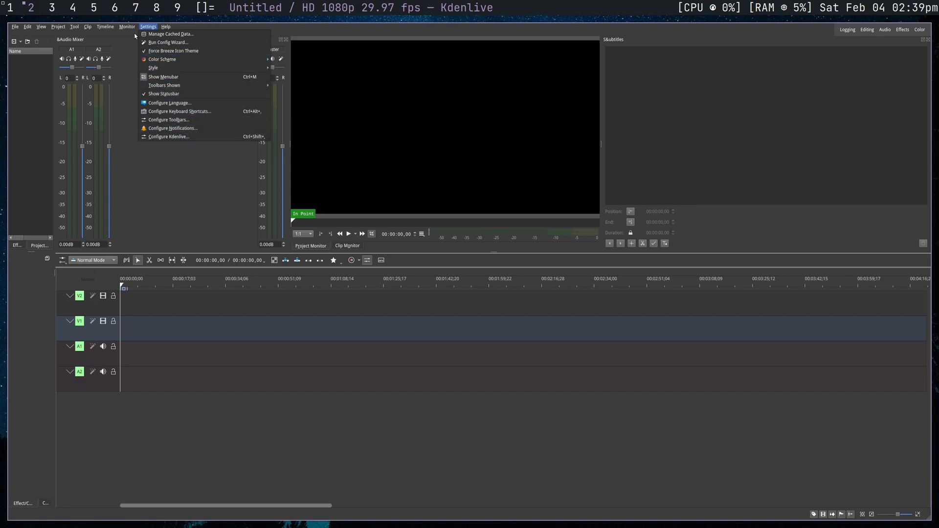
pyautogui.click(58, 26)
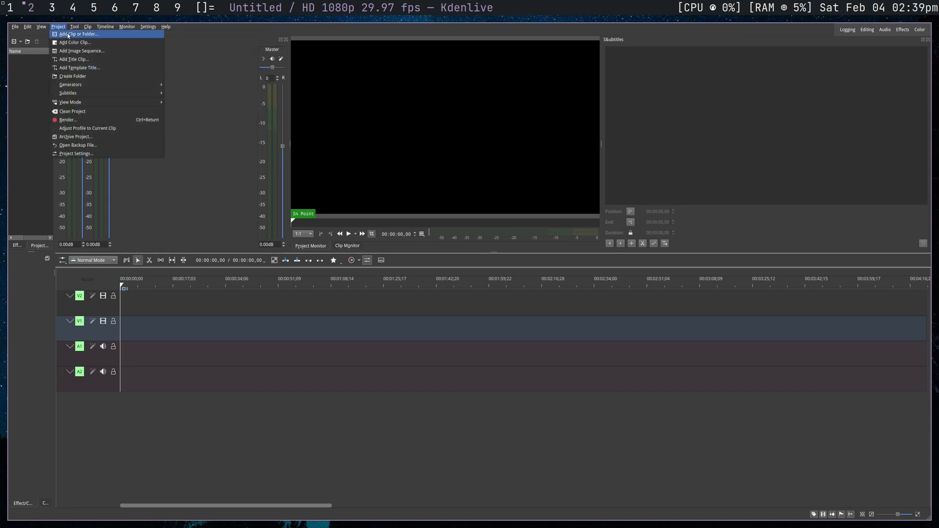
pyautogui.moveTo(108, 36)
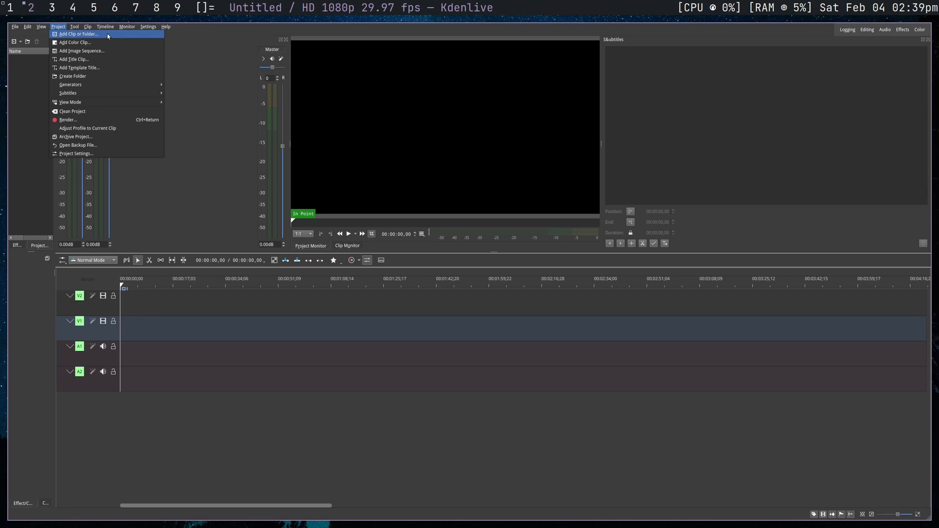
pyautogui.click(76, 34)
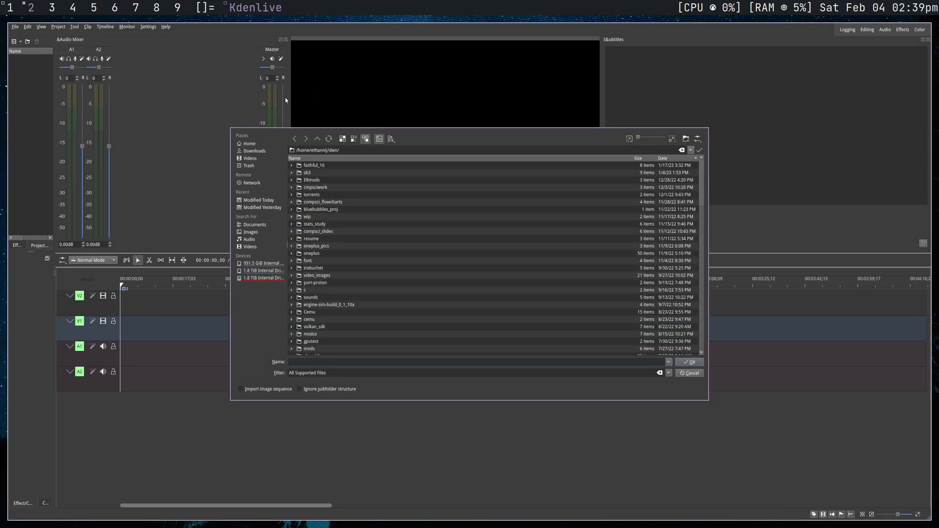
pyautogui.moveTo(705, 372)
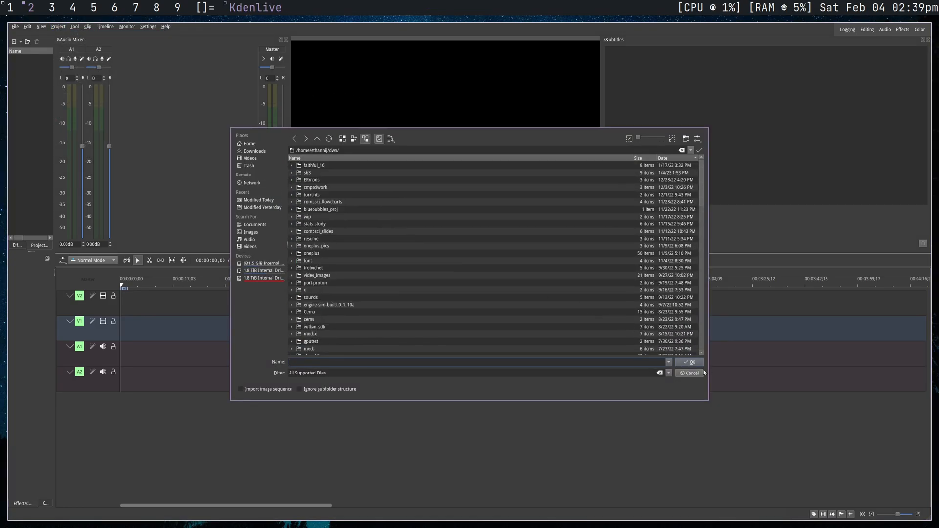
pyautogui.click(689, 373)
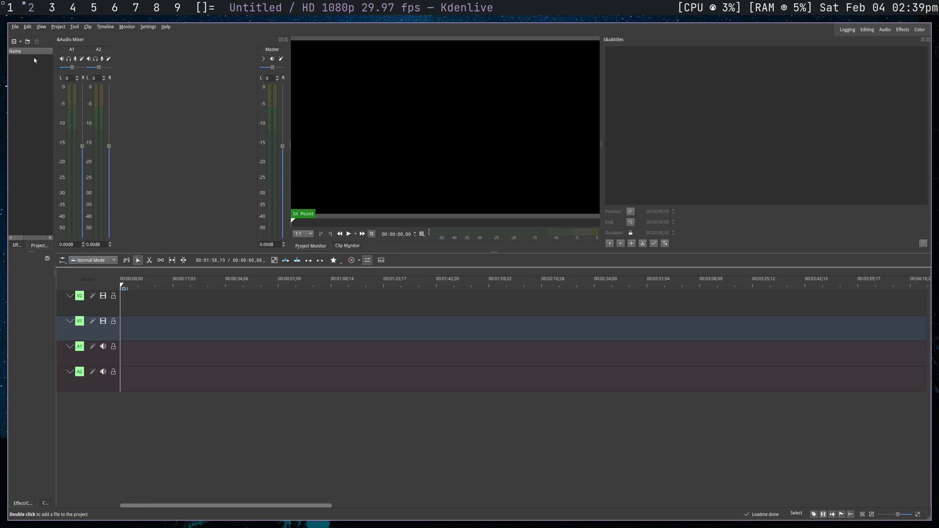
pyautogui.moveTo(181, 304)
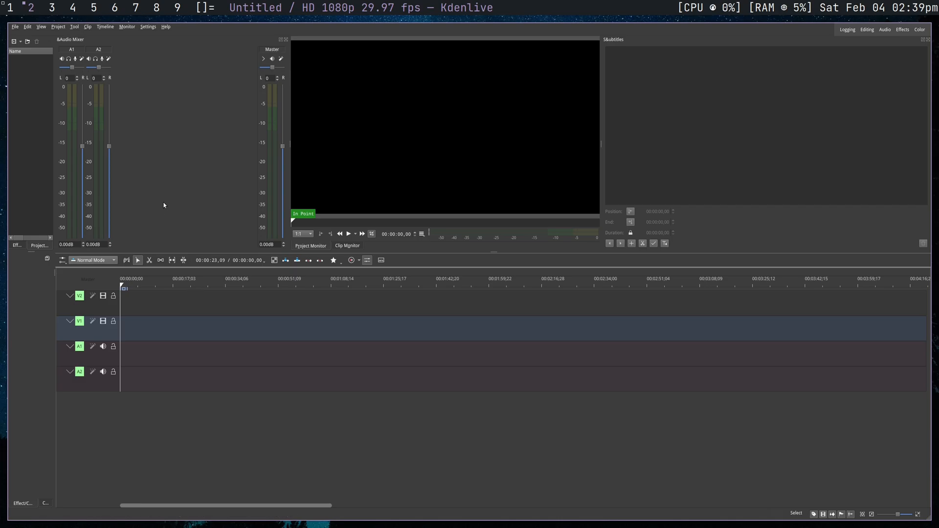
pyautogui.click(58, 26)
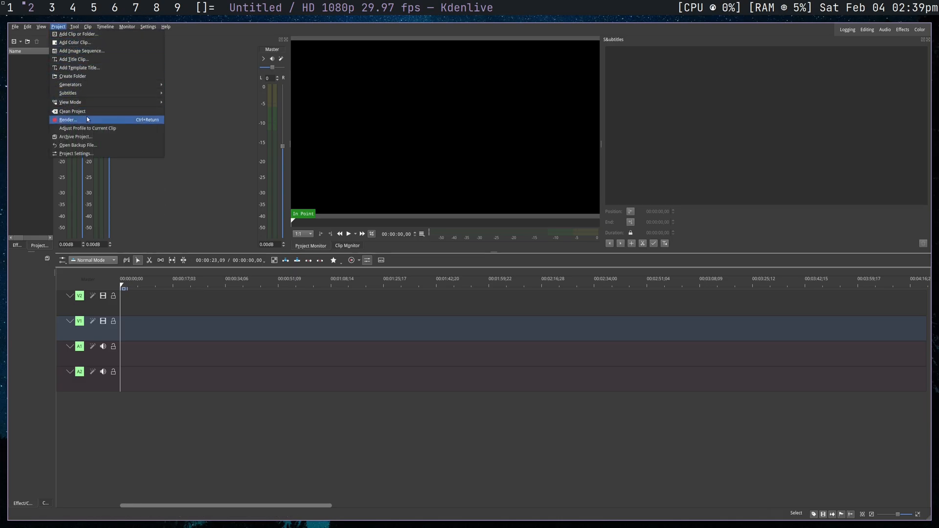
# Render with the MP4-H264/AAC preset to untitled.mp4, enabling Custom Quality at 100% High.
pyautogui.click(66, 119)
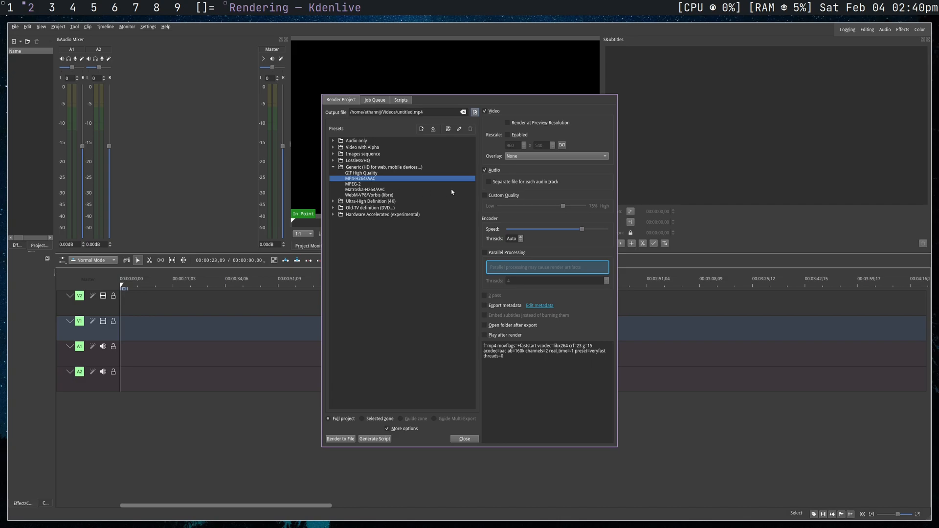
pyautogui.moveTo(539, 238)
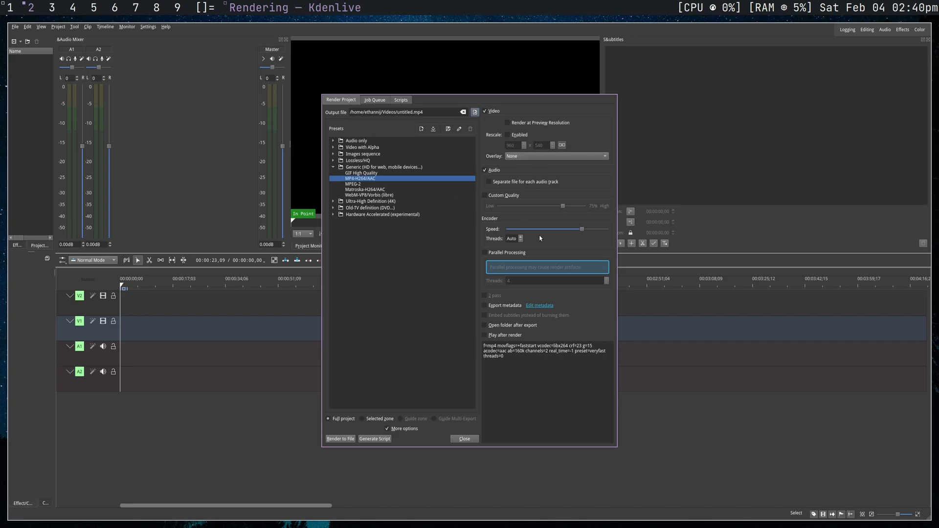
pyautogui.click(485, 196)
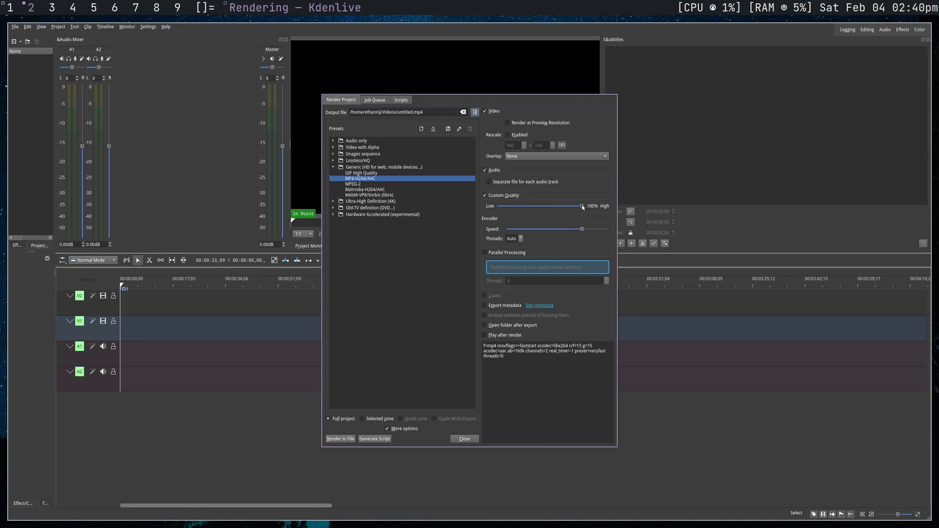
pyautogui.moveTo(507, 146)
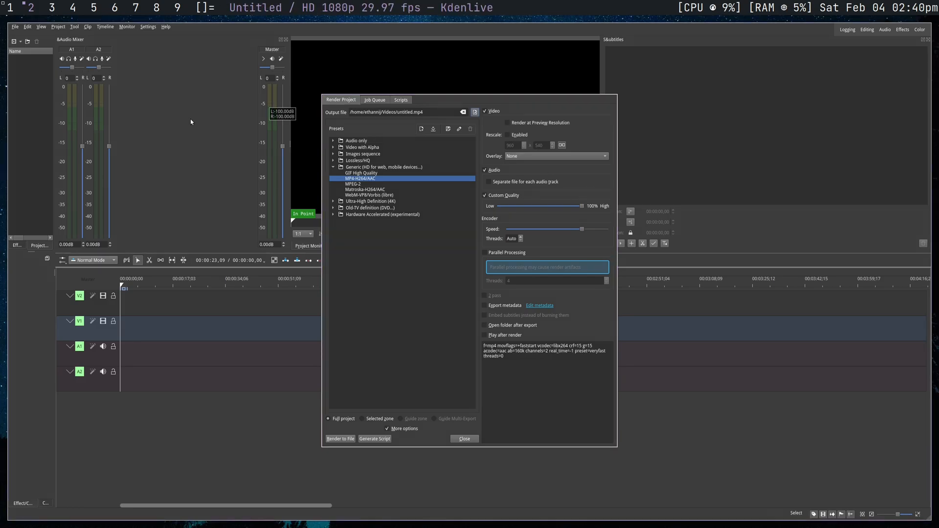
pyautogui.click(341, 438)
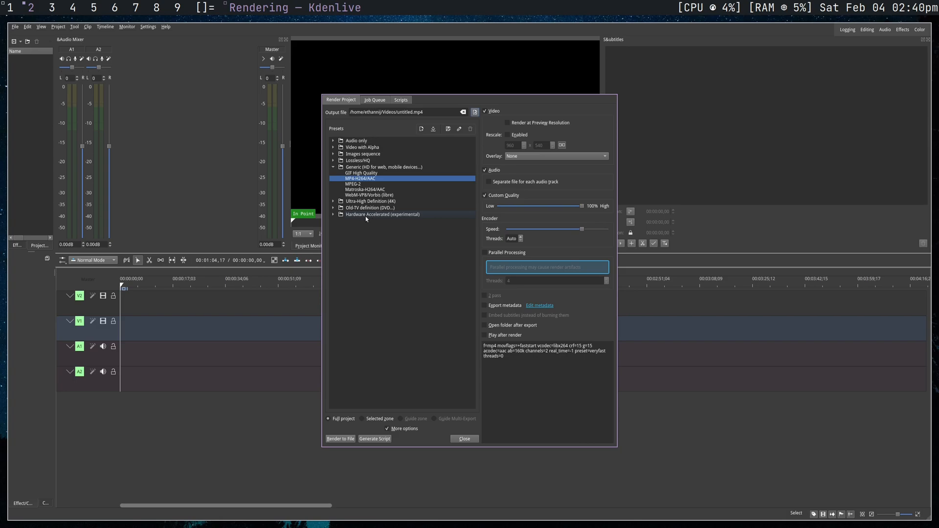
# Expand Hardware Accelerated (experimental) and try the VAAPI AMD and Intel H264 presets.
pyautogui.click(334, 214)
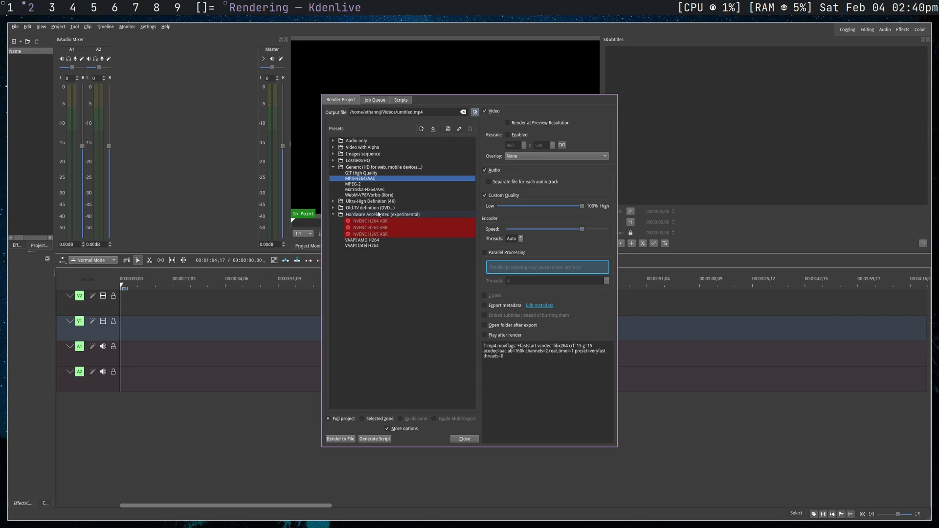
pyautogui.click(362, 240)
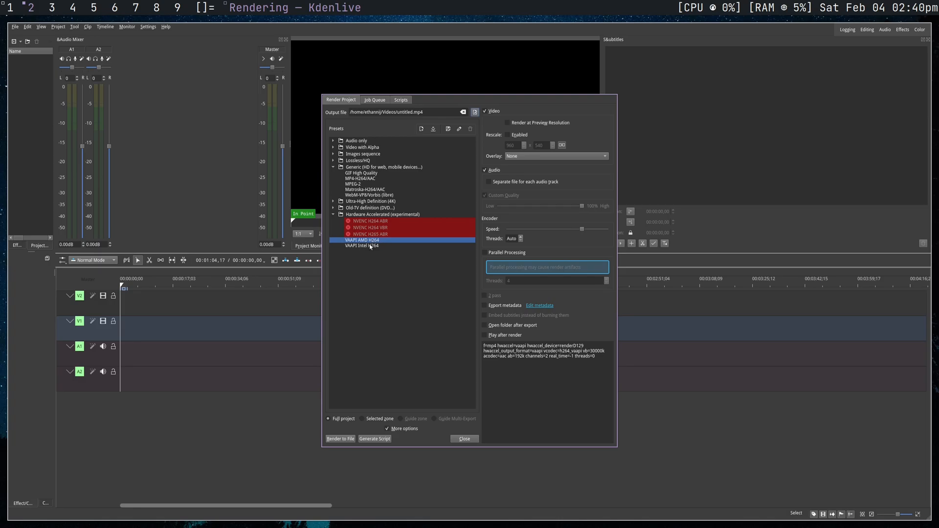
pyautogui.click(363, 246)
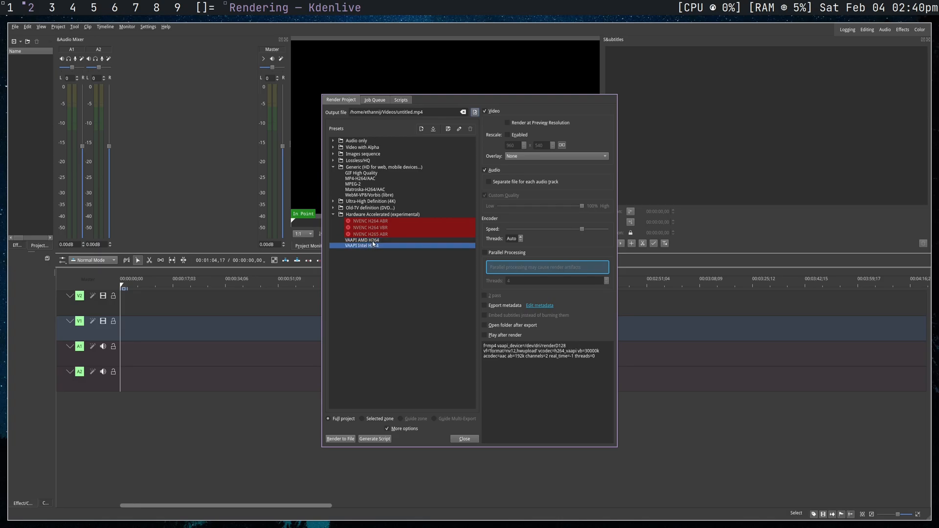
pyautogui.click(362, 240)
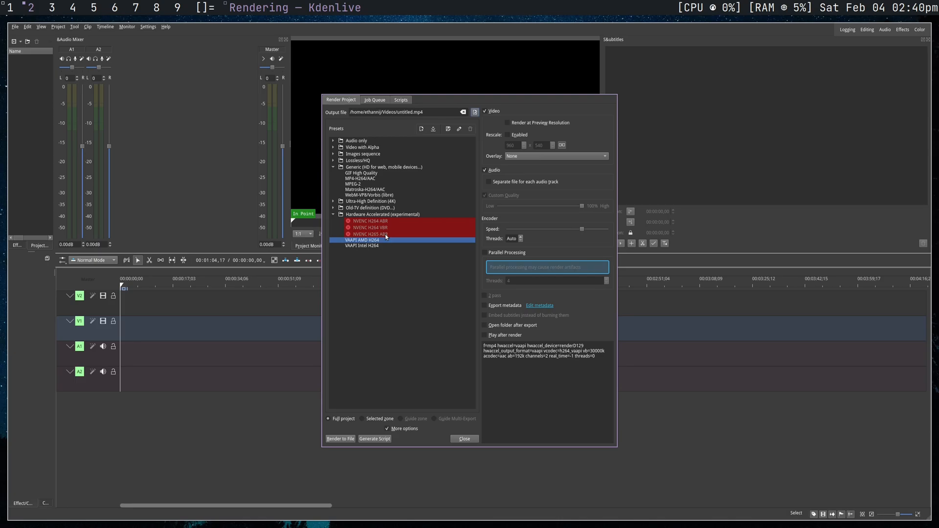
# Return the render preset to MP4-H264/AAC under Generic and close the render window.
pyautogui.click(360, 178)
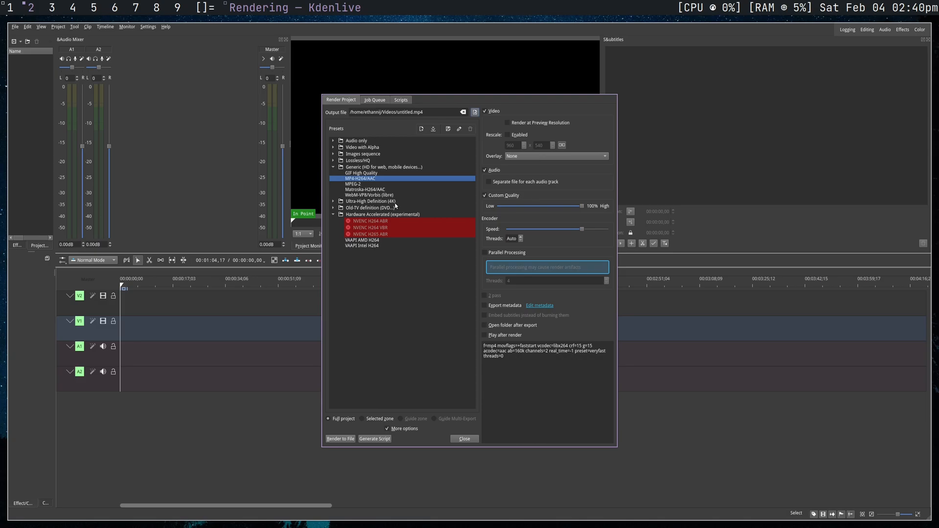
pyautogui.click(464, 438)
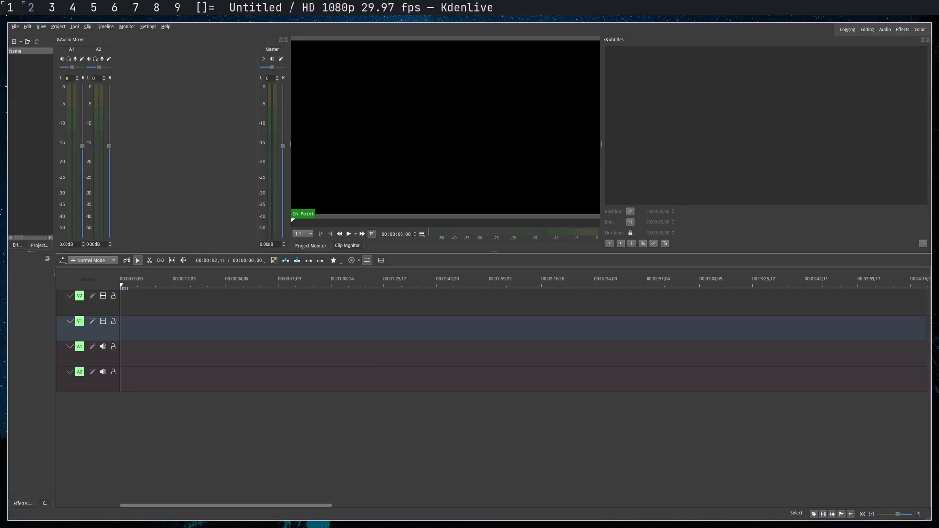
pyautogui.moveTo(168, 321)
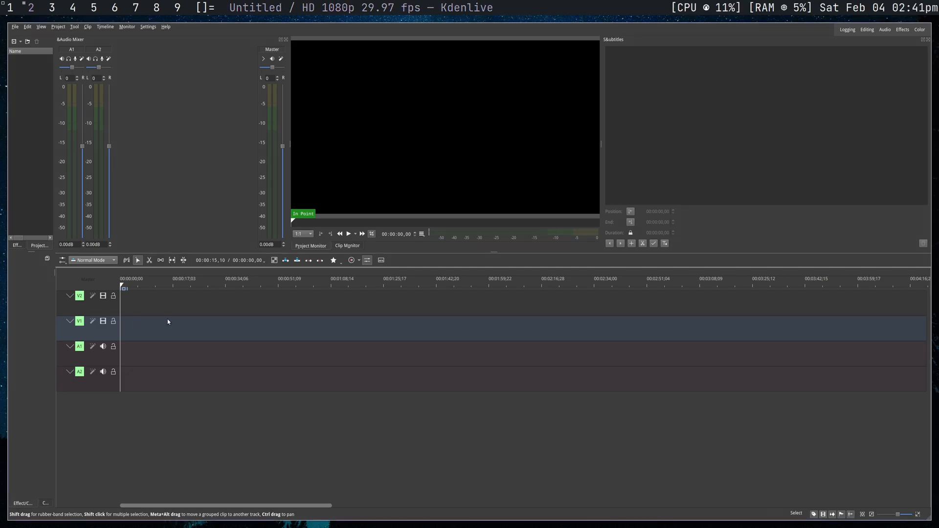